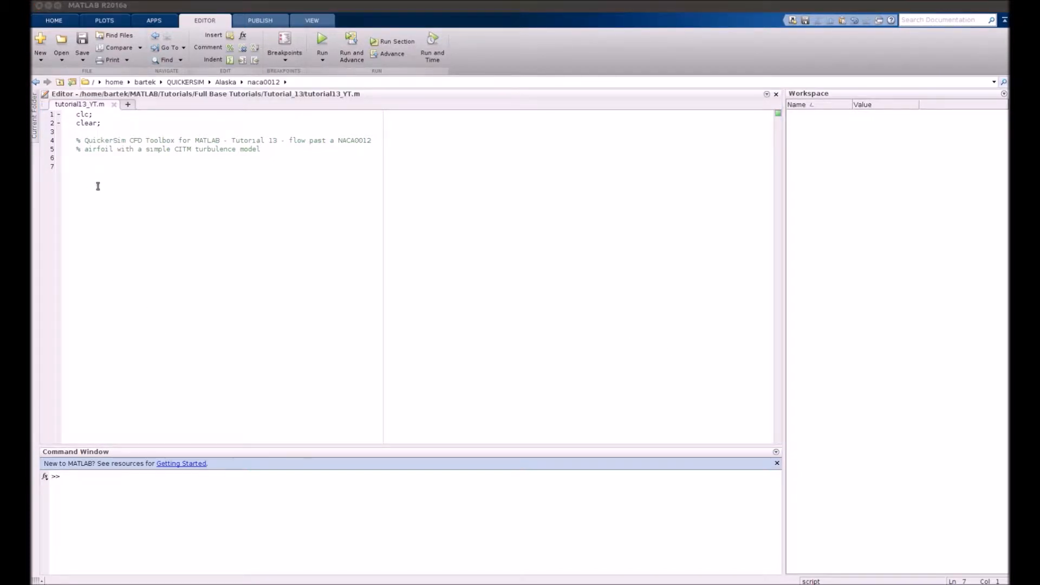
Write the comments '% 1 - Read mesh and gen…' and '% 2 - Initialize'
type("%")
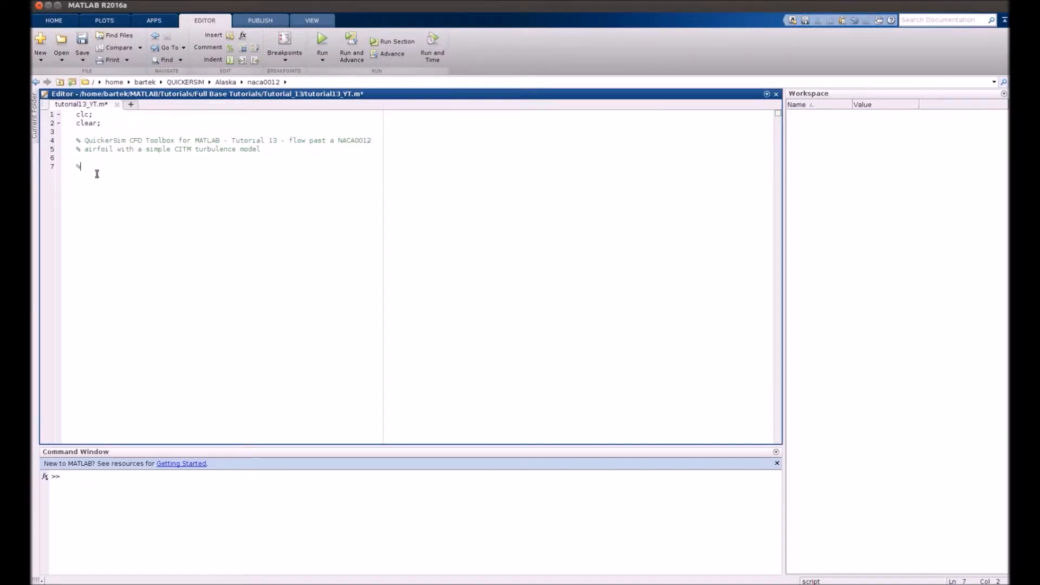
type("% 1 - Rea")
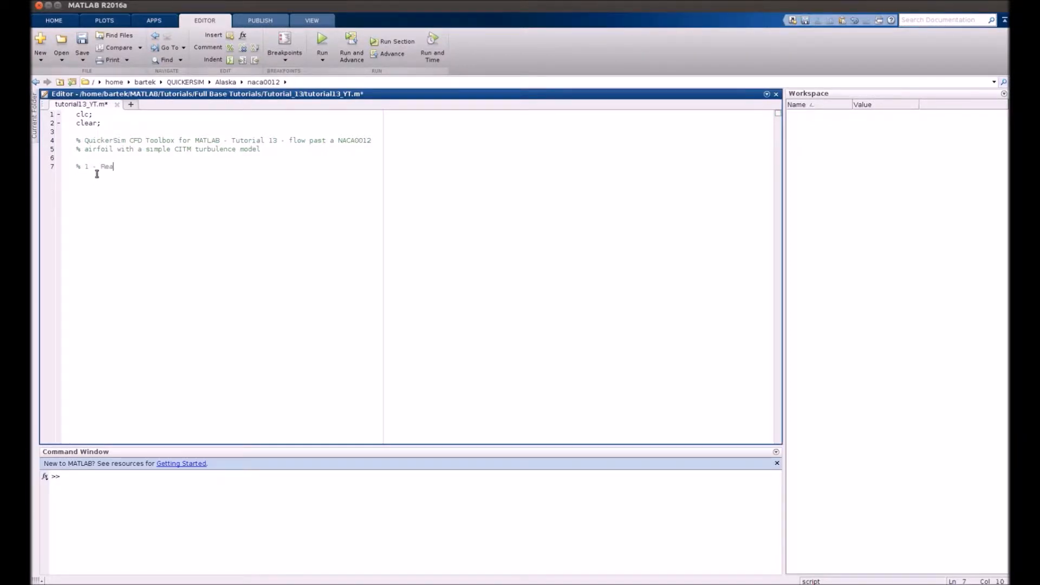
type("d mesh and")
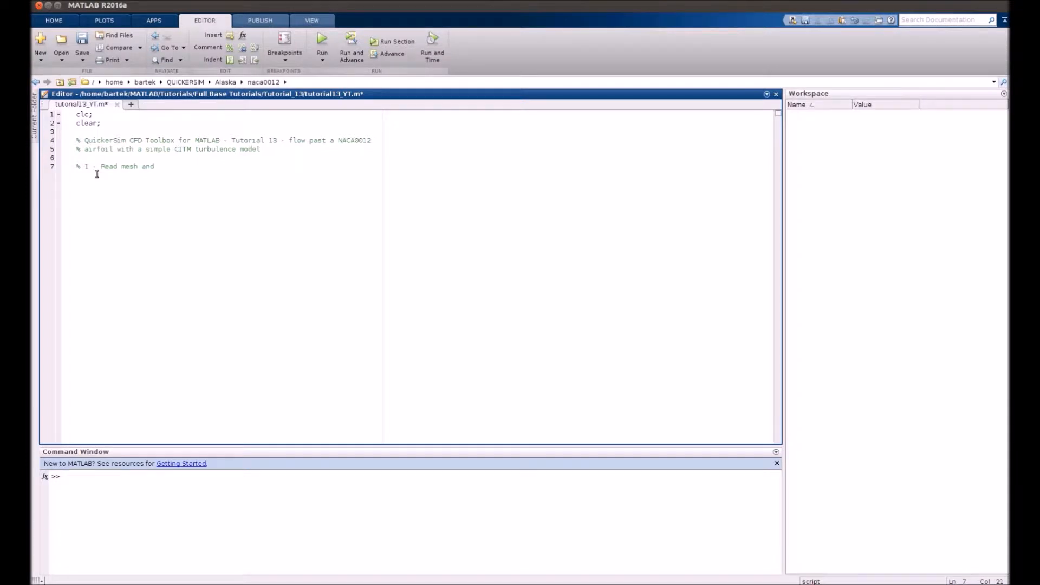
type("generate BL")
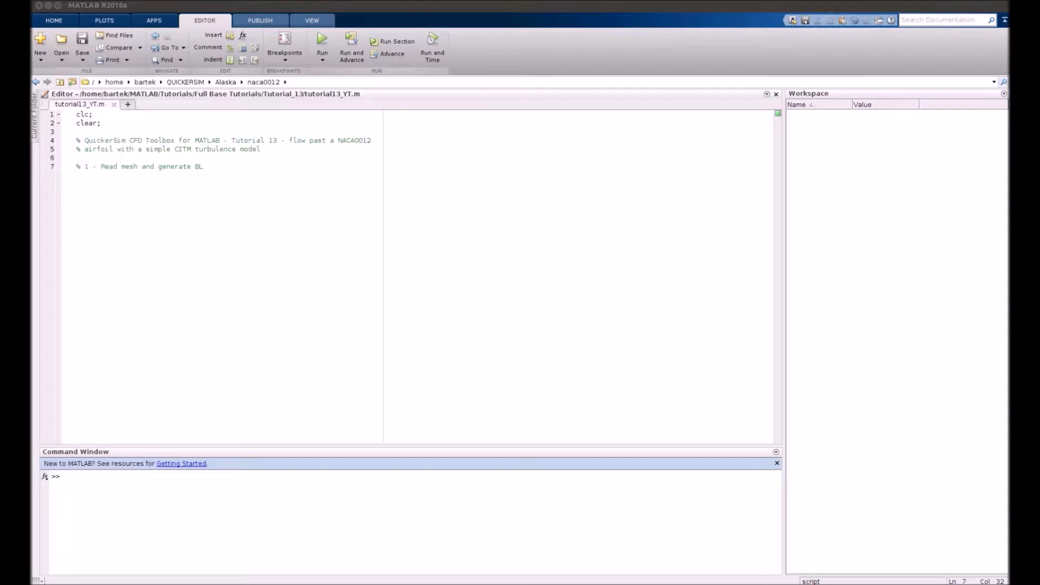
type("% 2 -")
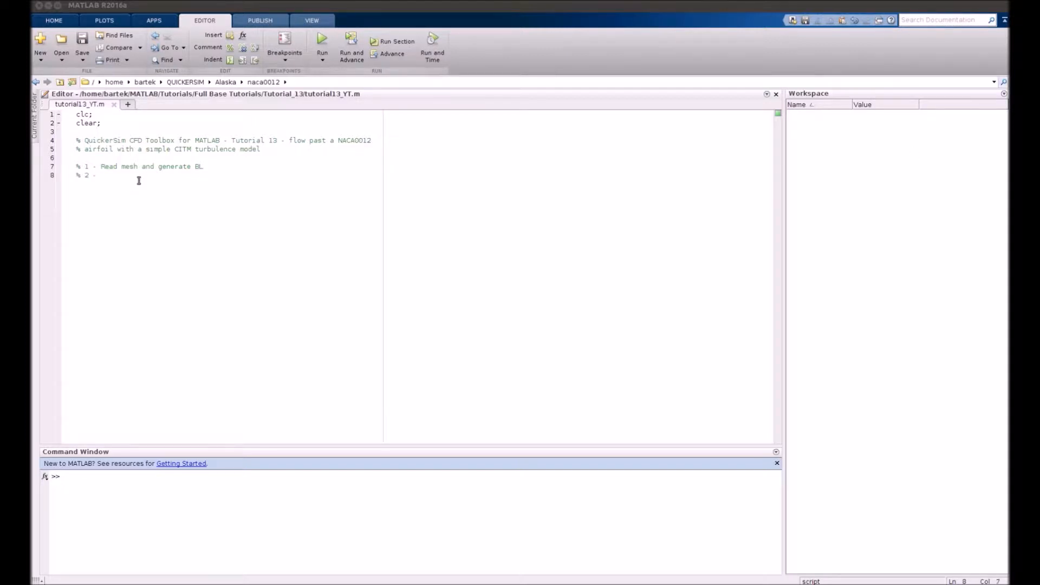
left_click(99, 175)
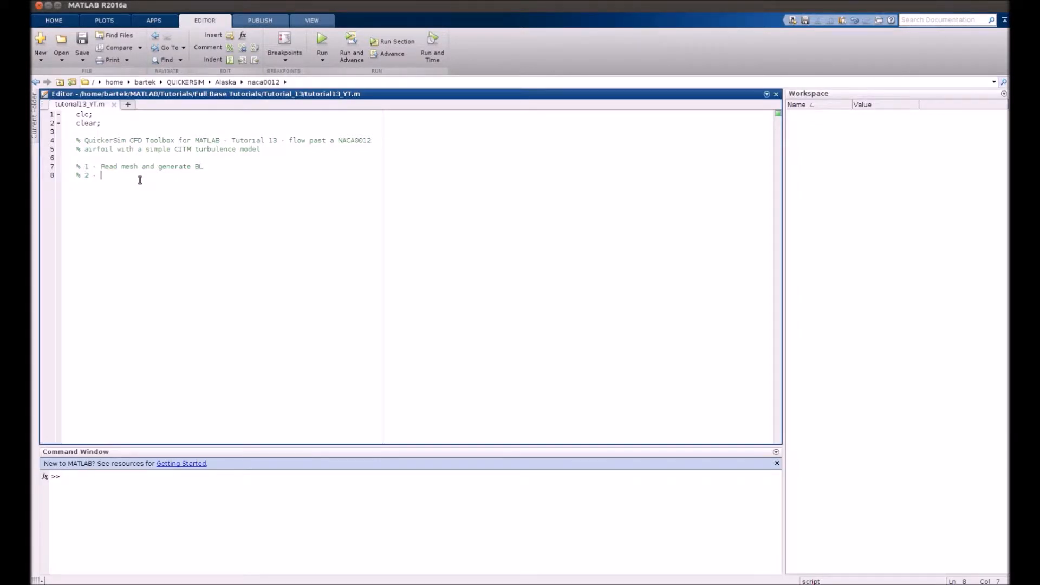
type("Initialize solution and solution controls")
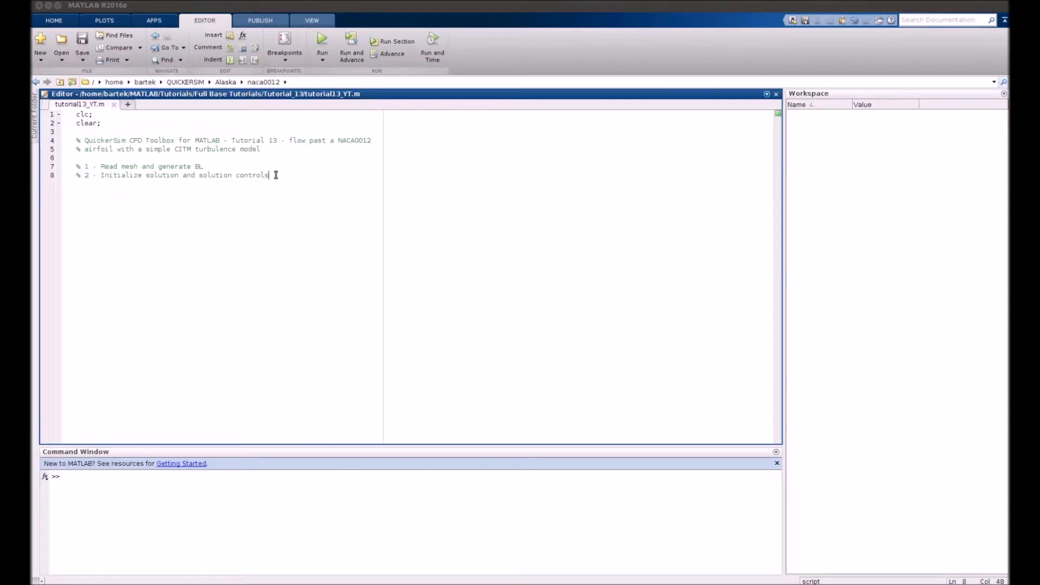
key("enter")
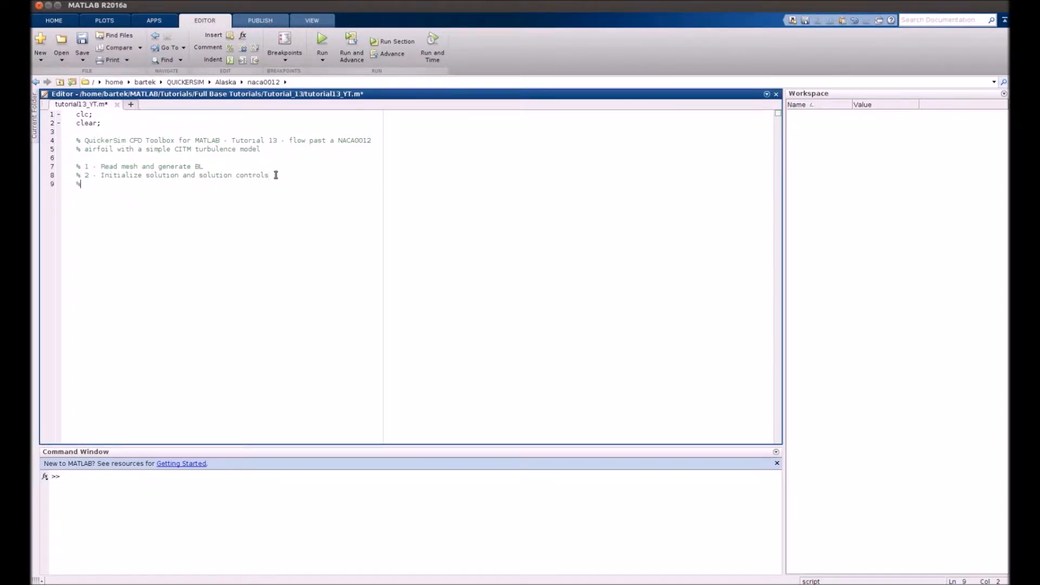
Add comments for iterating the system, visualizing, and computing aerodynamic forces
type("%")
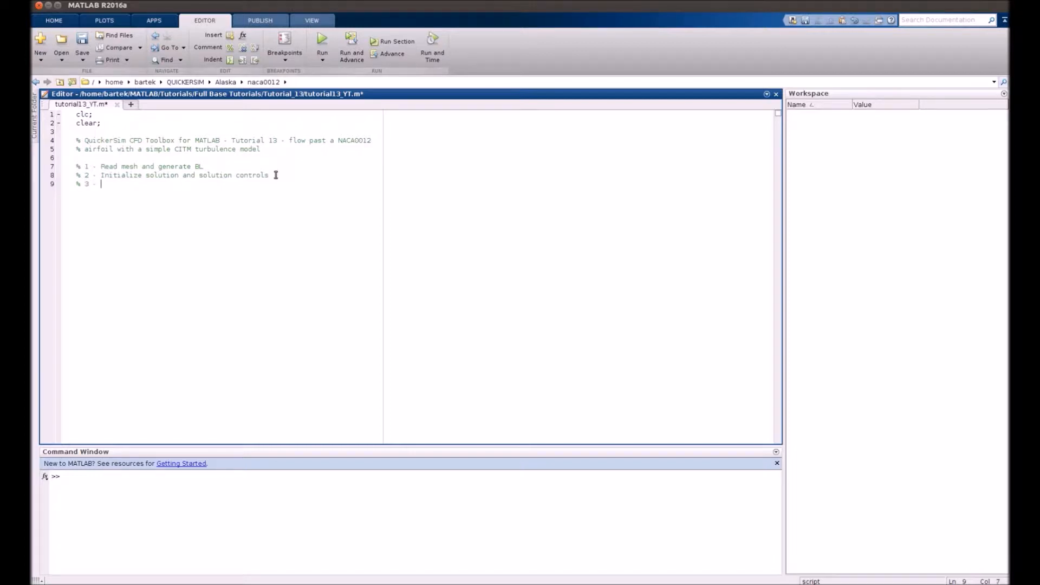
type("Iterate the system")
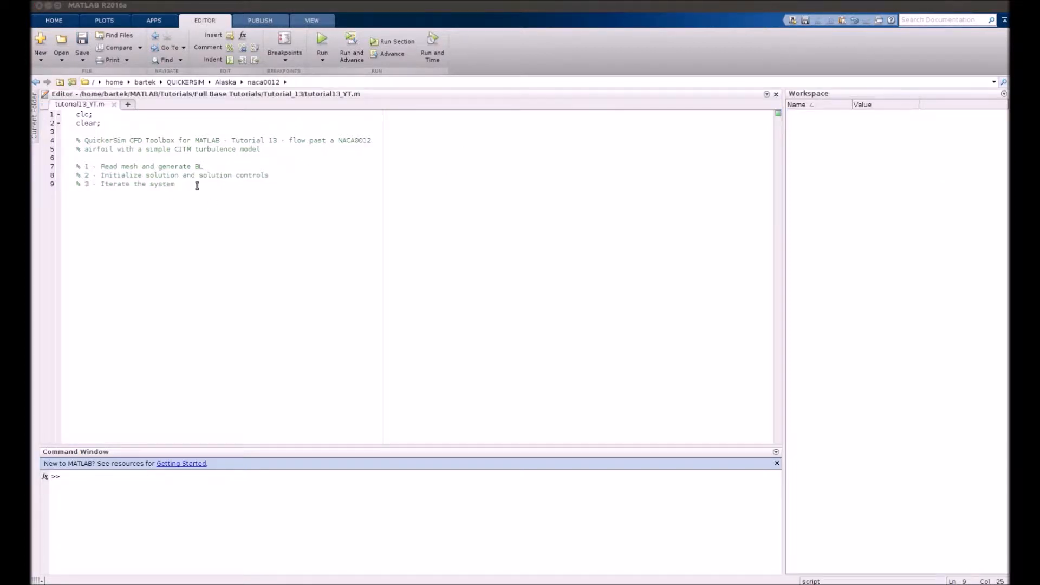
type("% 4 -")
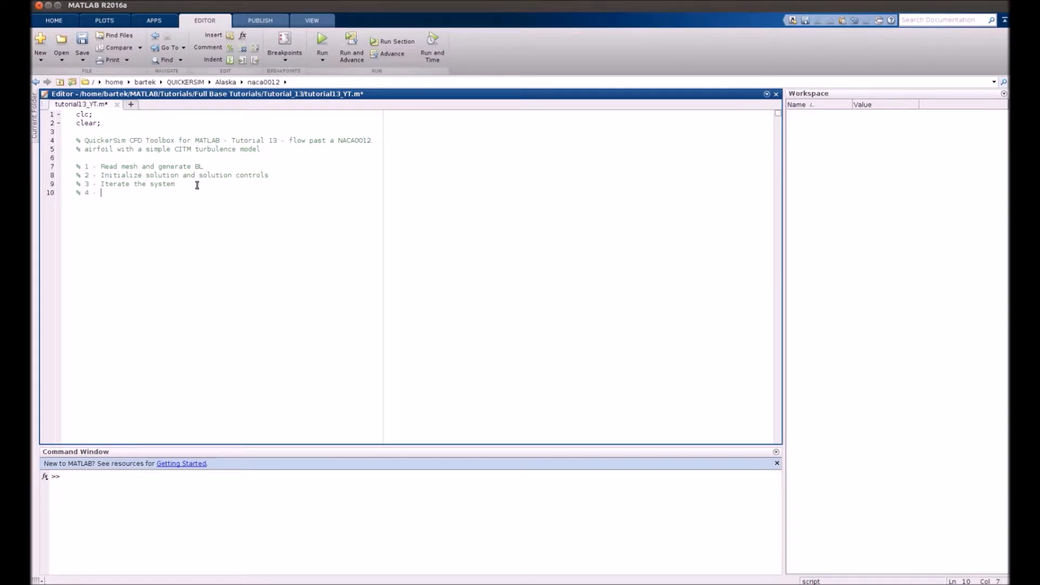
type("visualize the pressure coefficient")
type("% 5 -")
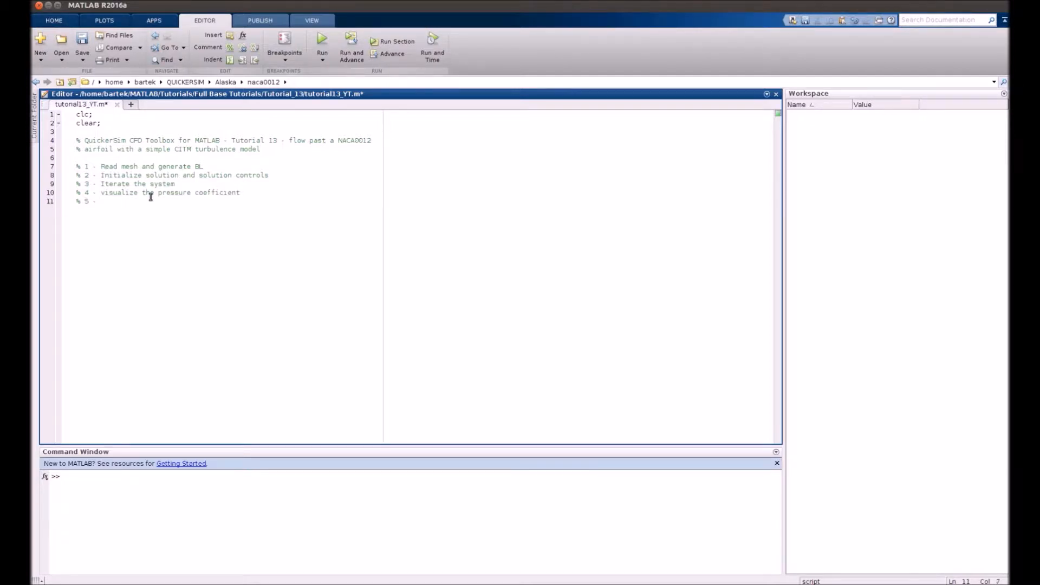
type("Com")
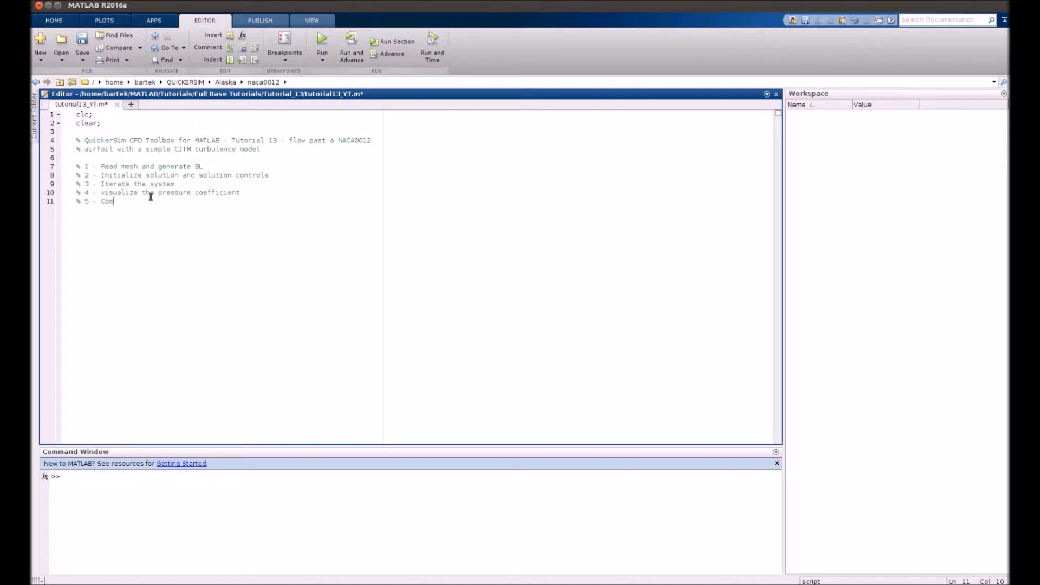
type("pute aero")
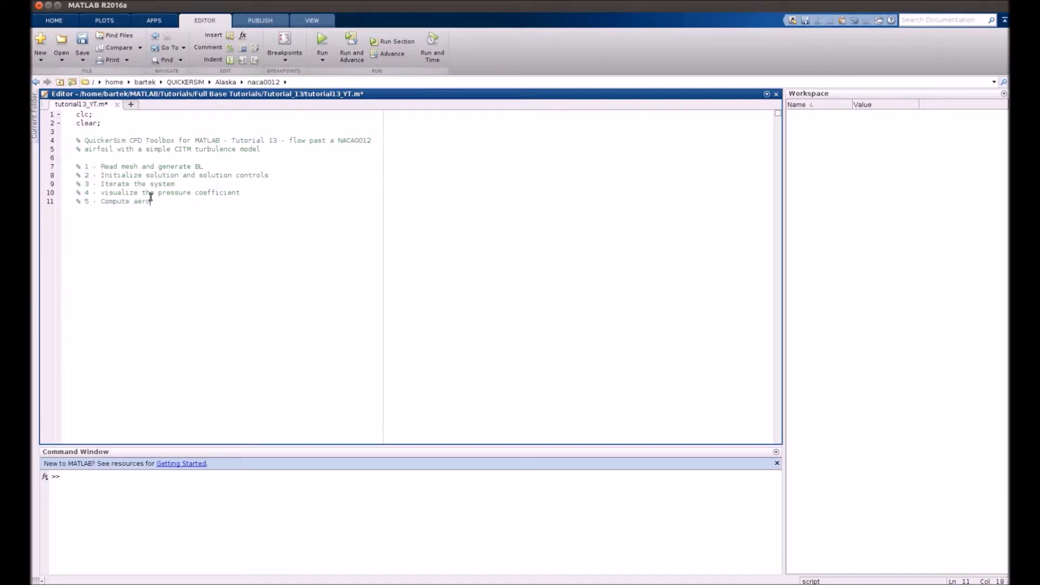
type("dynamic forces and coeffs.")
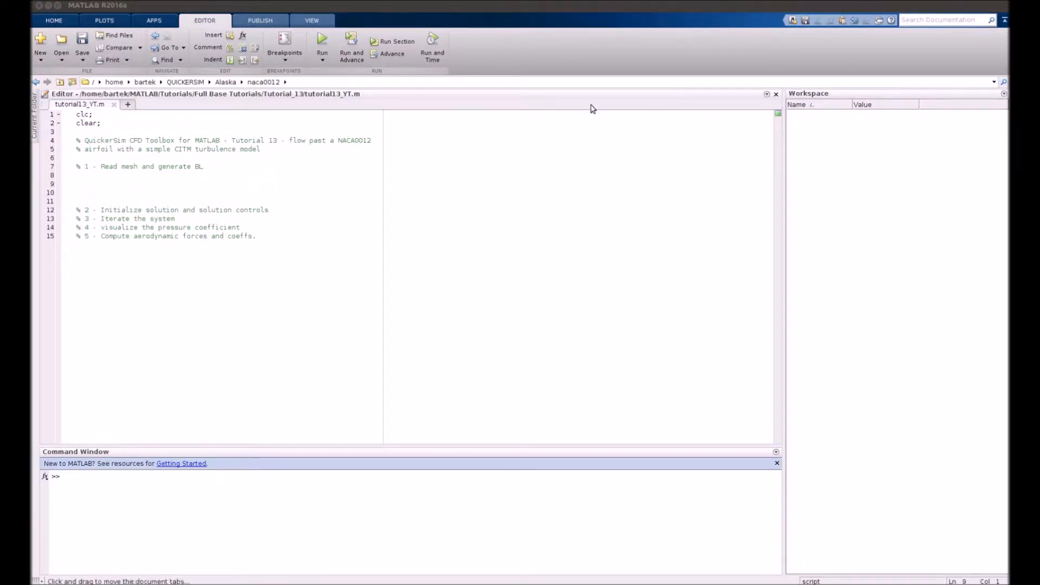
Add the importMeshGmsh('naca0012.msh') line and the boundary-layer extrusion code under step 1
type("[p,e,t] =ImportMeshGmsh('naca0012.msh');")
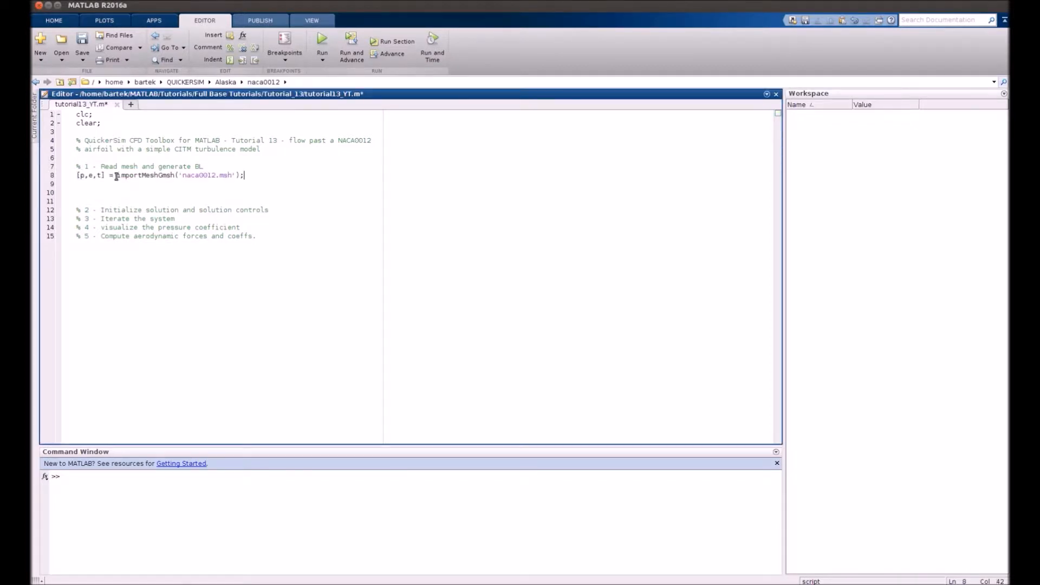
mouse_move(393, 188)
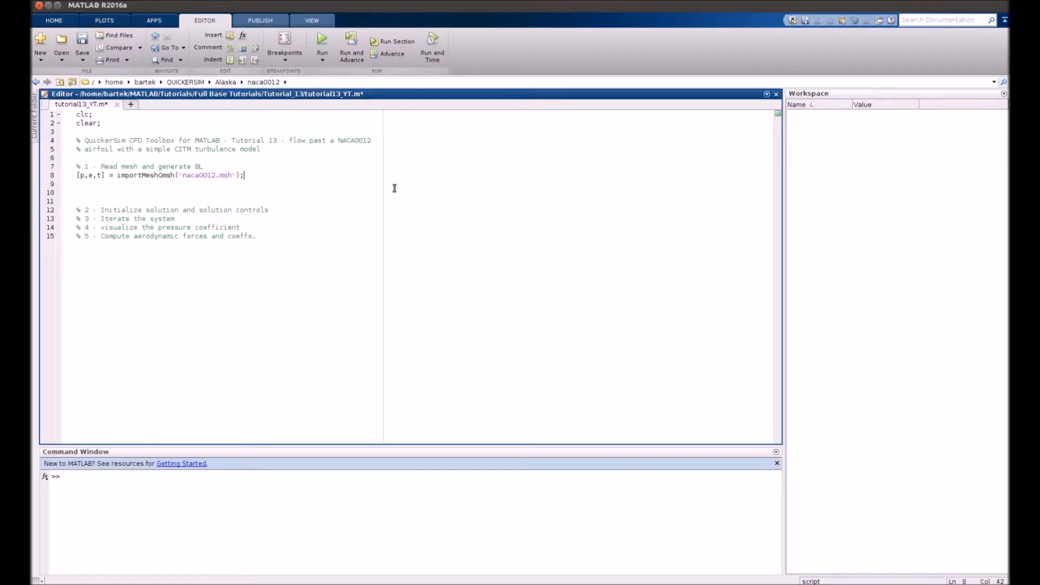
mouse_move(862, 161)
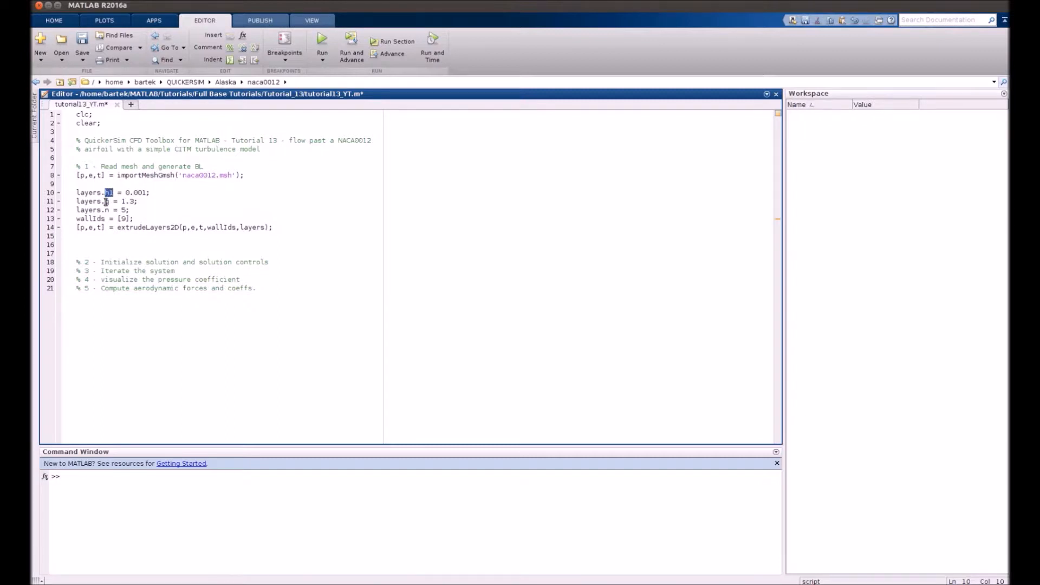
left_click(106, 201)
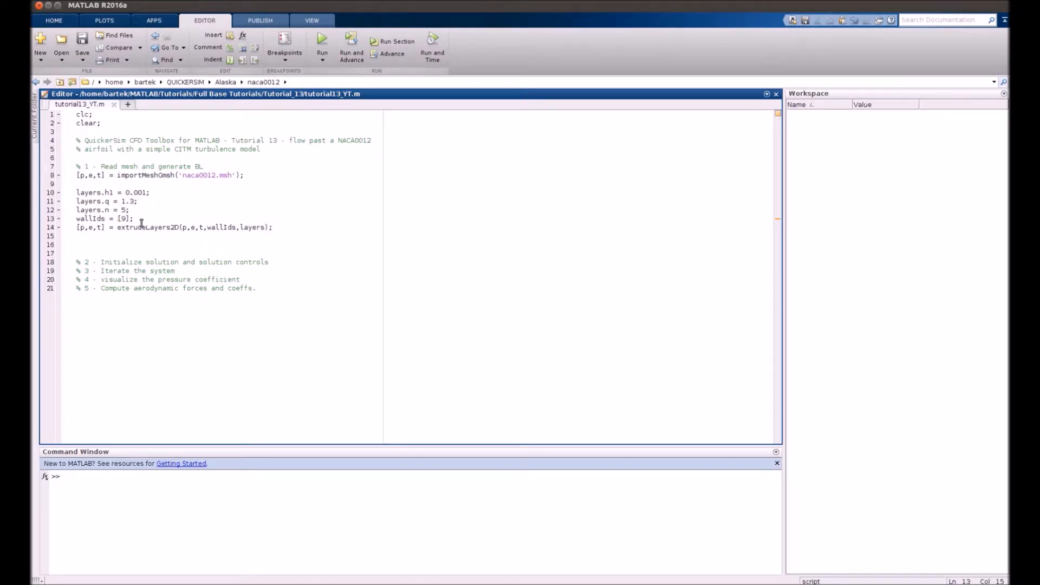
double_click(144, 227)
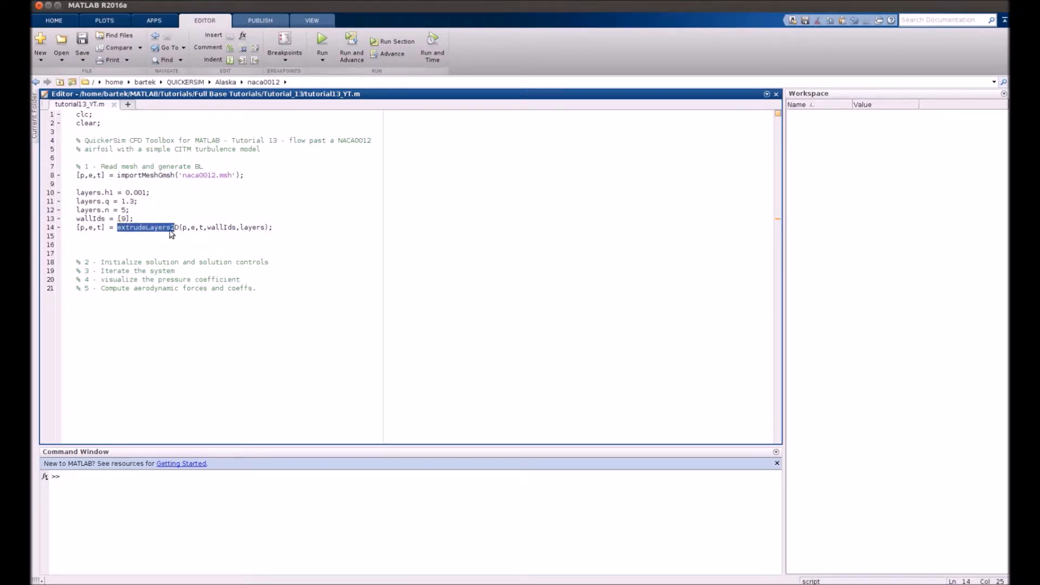
left_click(84, 243)
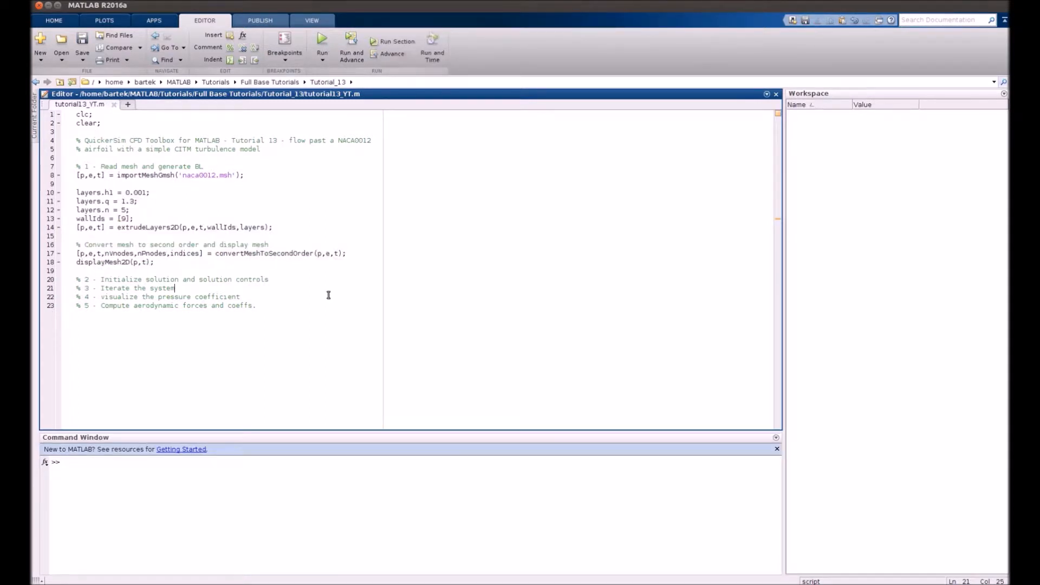
Run the script, maximize the mesh figure, then zoom and pan along the airfoil boundary layers
left_click(322, 40)
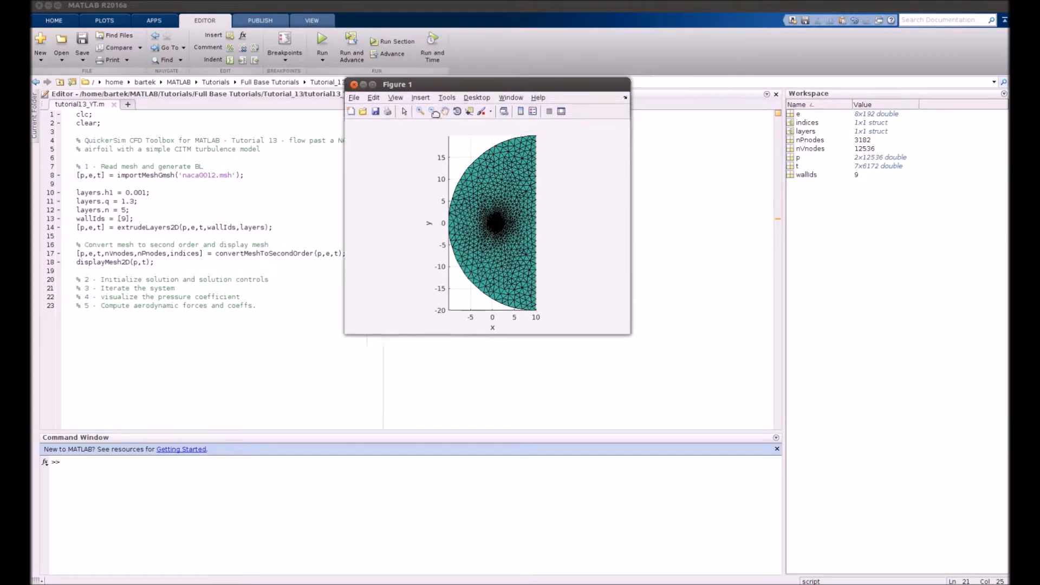
left_click_drag(397, 85, 361, 179)
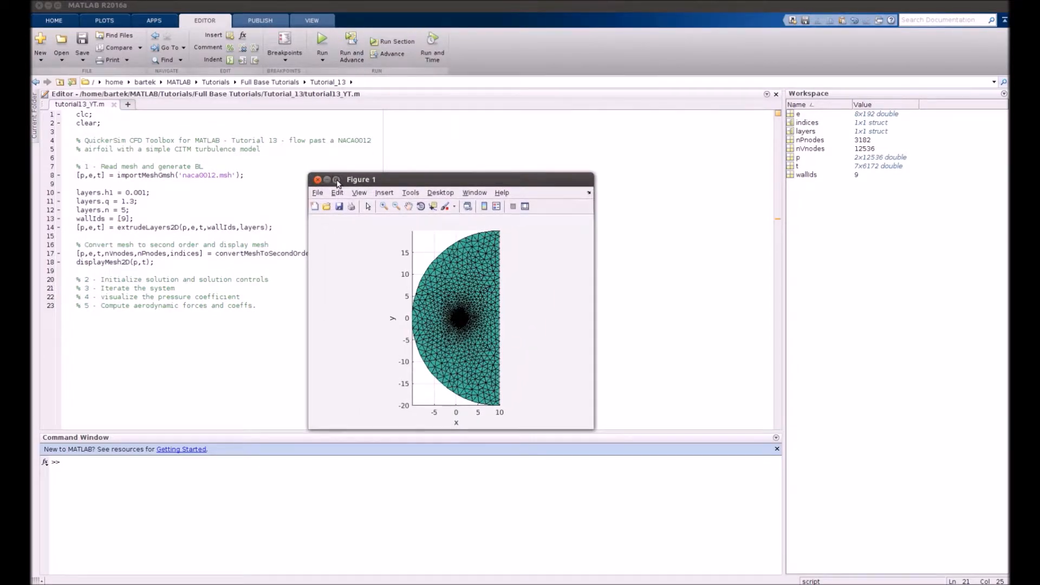
left_click(337, 179)
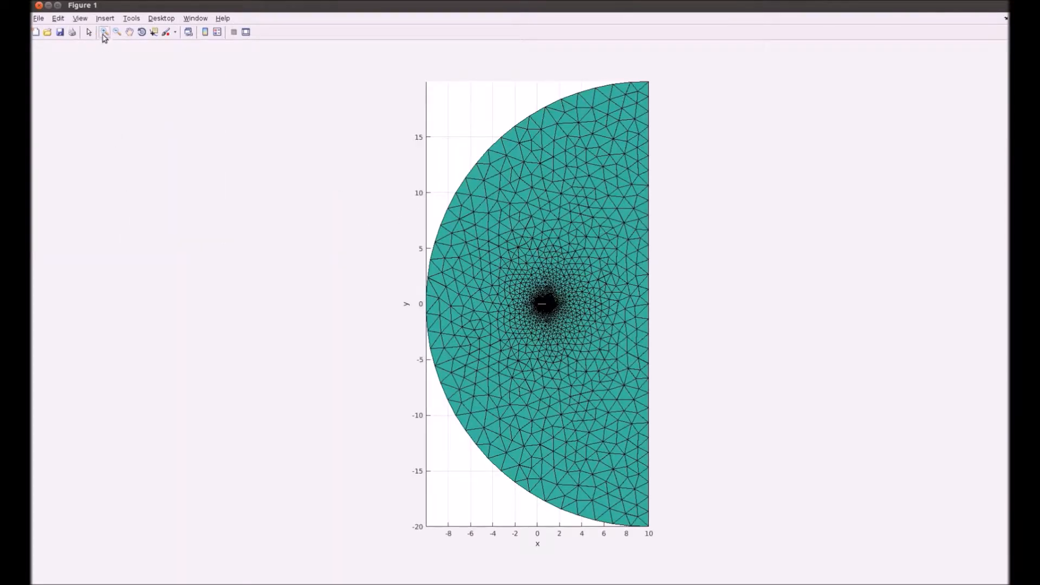
left_click(104, 32)
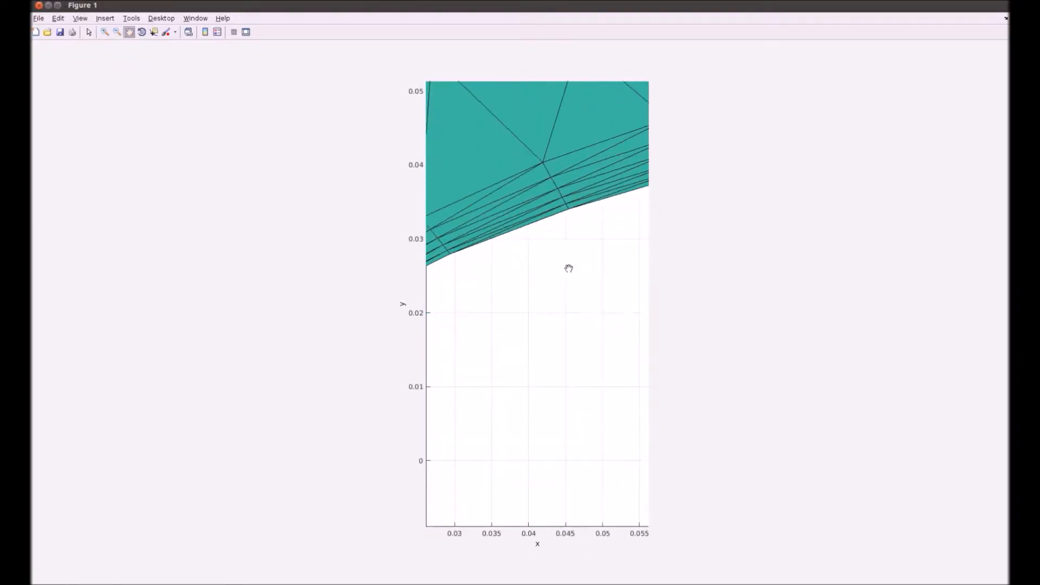
left_click_drag(569, 269, 555, 249)
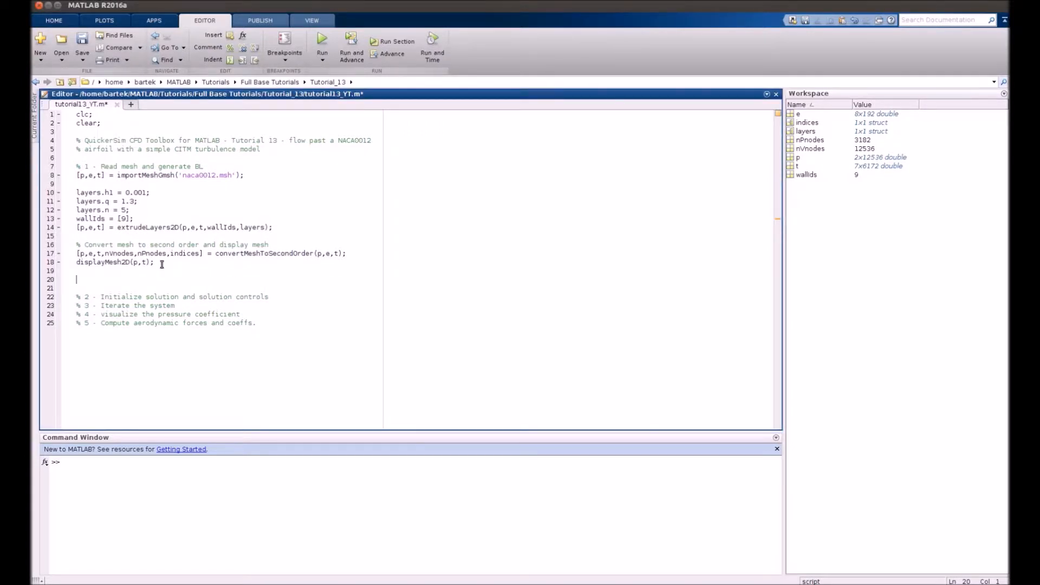
Add a '% Define fluid' comment and set nu = 1.5e-5
type("% Define fluid:")
left_click(229, 288)
type("nu =")
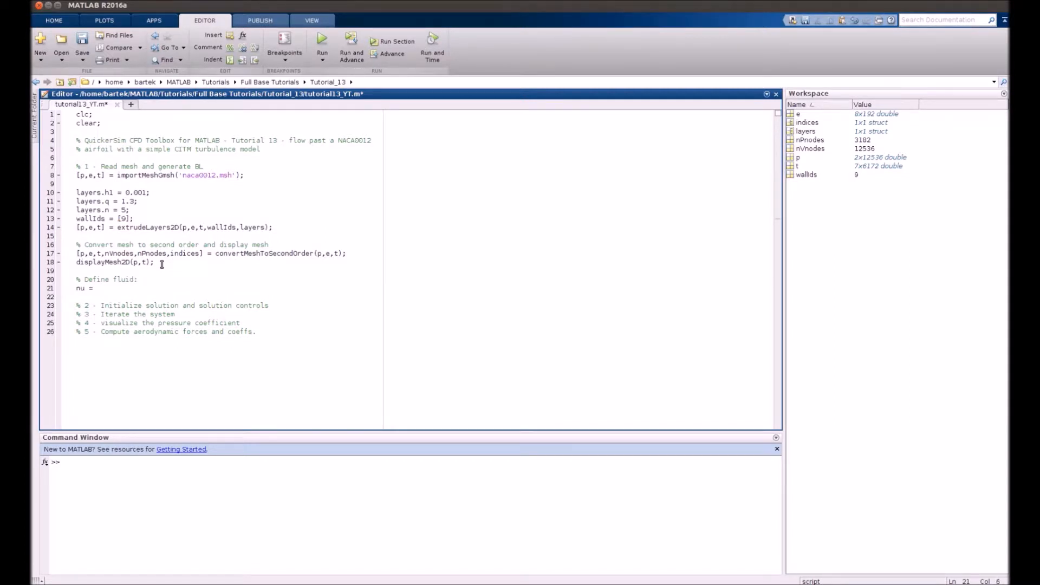
type("1.5e-5")
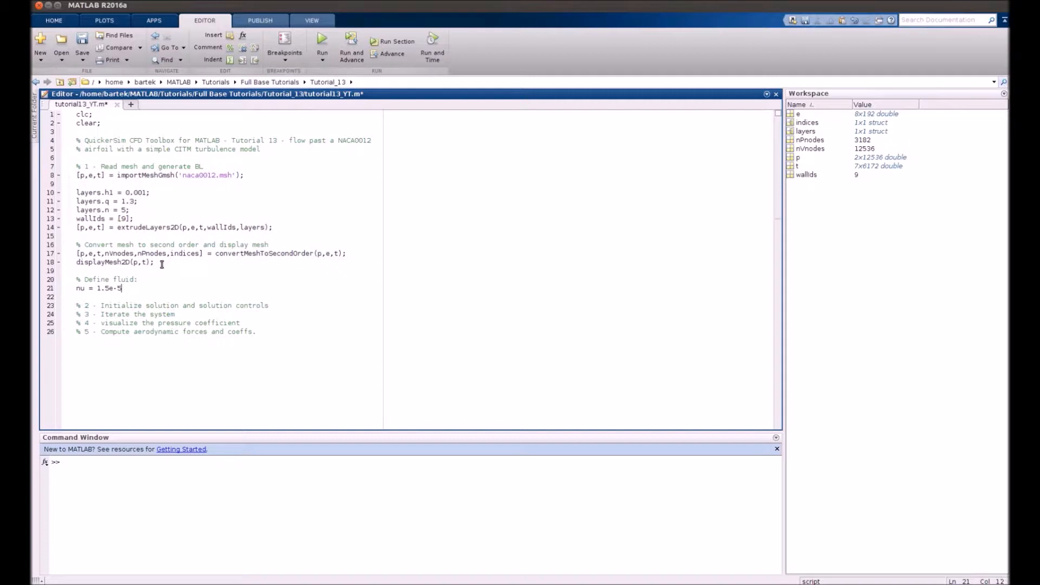
type(";")
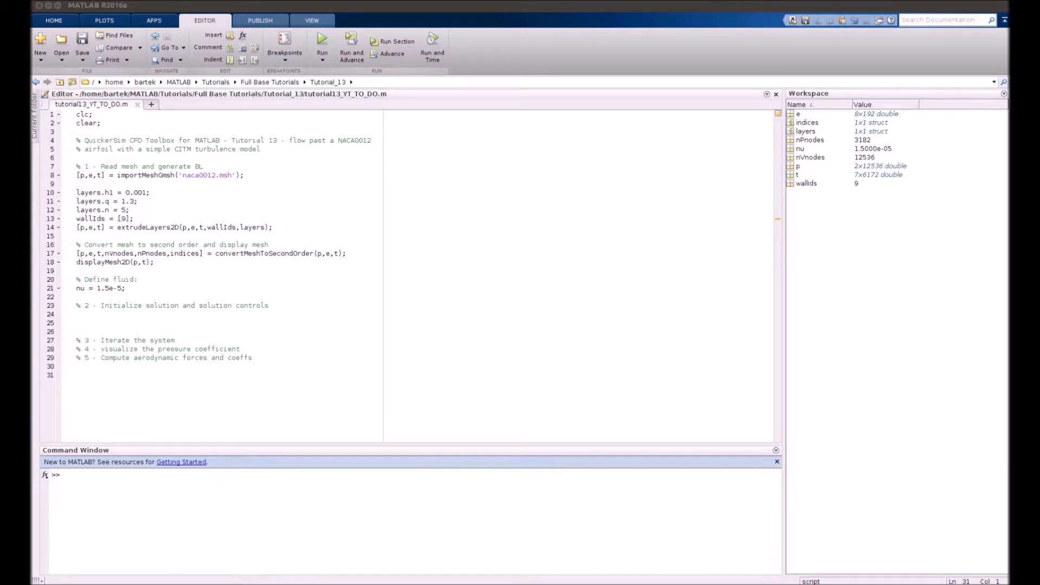
Add [u, convergence] = initSolution(p,t,[0 0],0); followed by us=u;
left_click(86, 314)
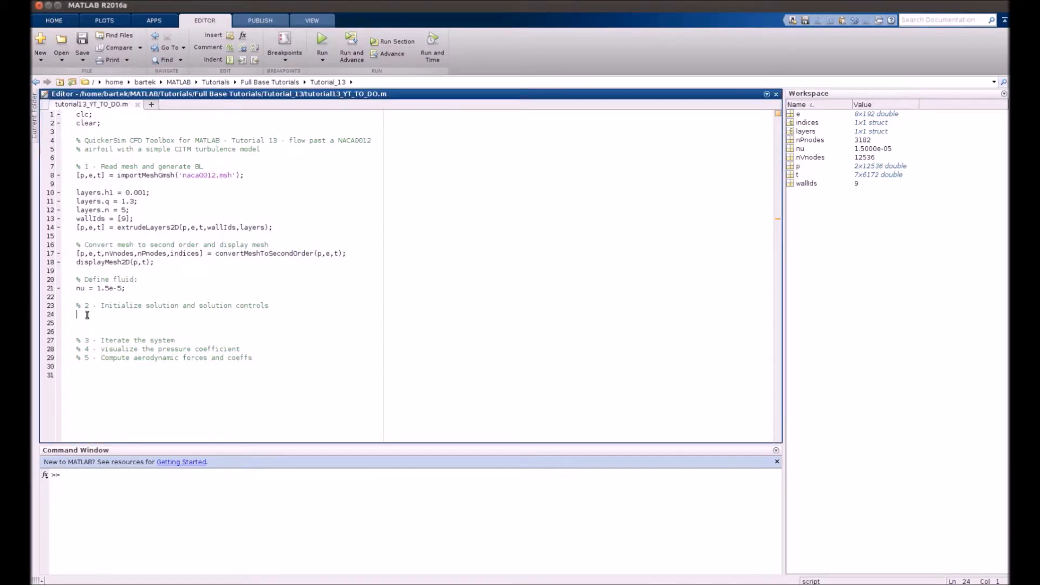
type("[u, convergence] = initSolution(p,t,[0 0],0);")
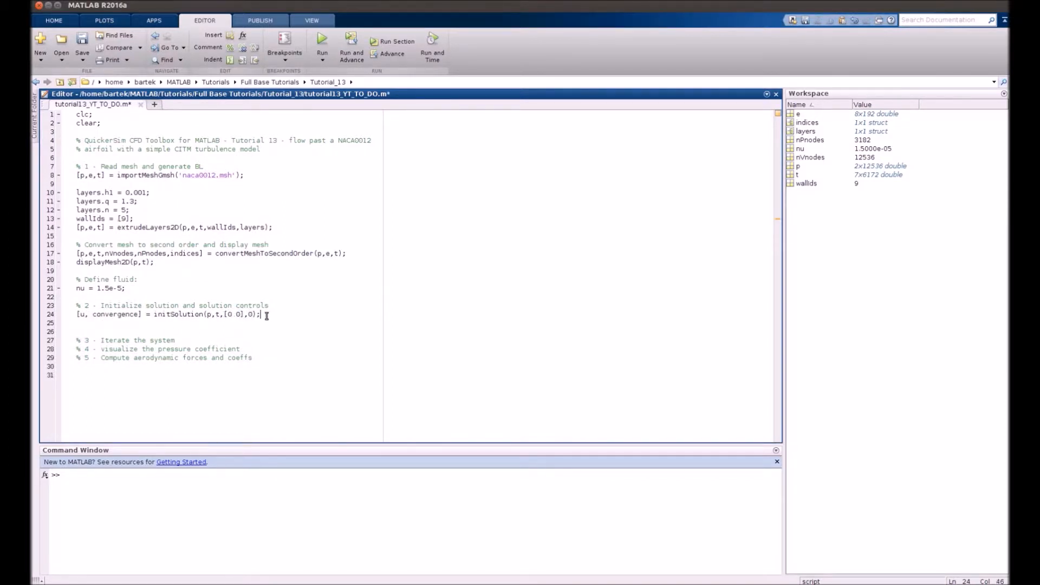
key("enter")
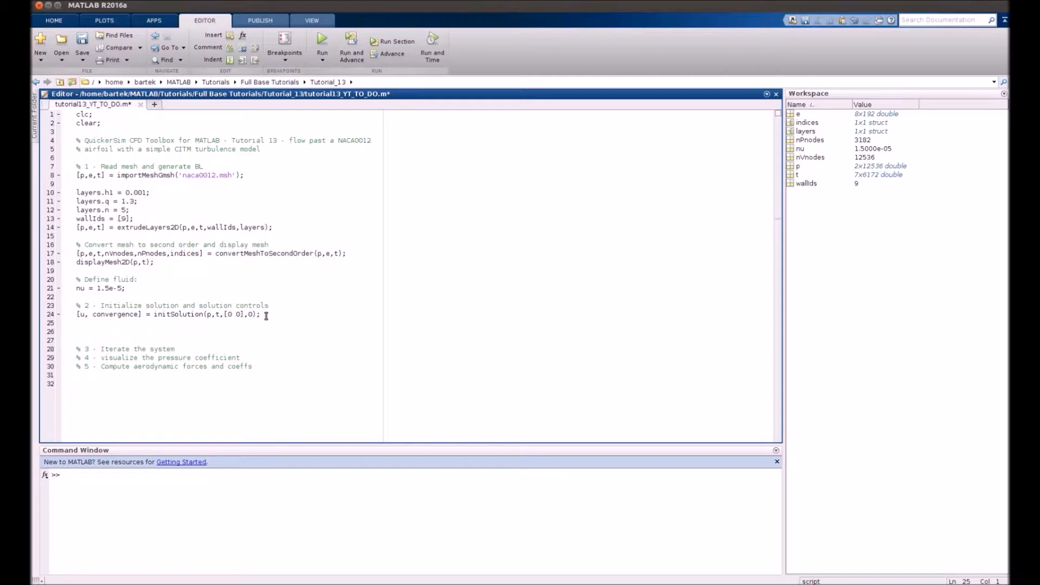
type("us=u;")
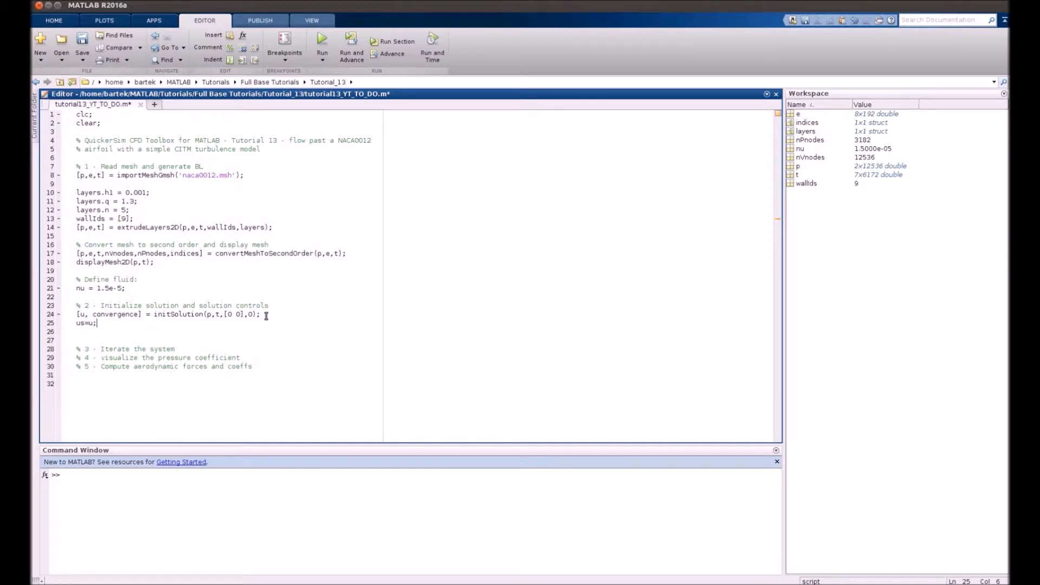
Set maxres = 1e-6, maxiter = 100 and relax_factor = 0.6
type("maxres")
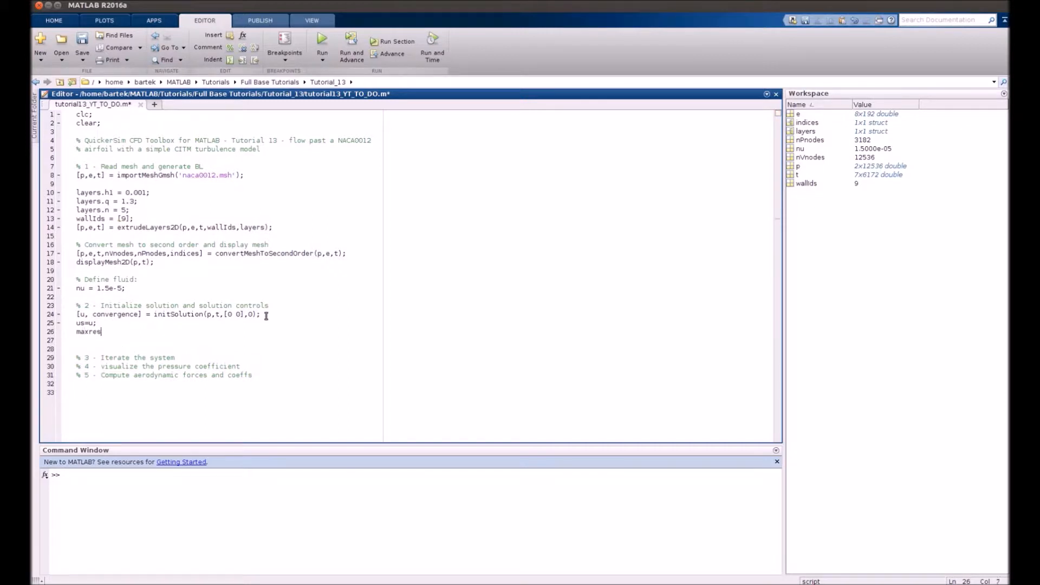
type("=1e-6;")
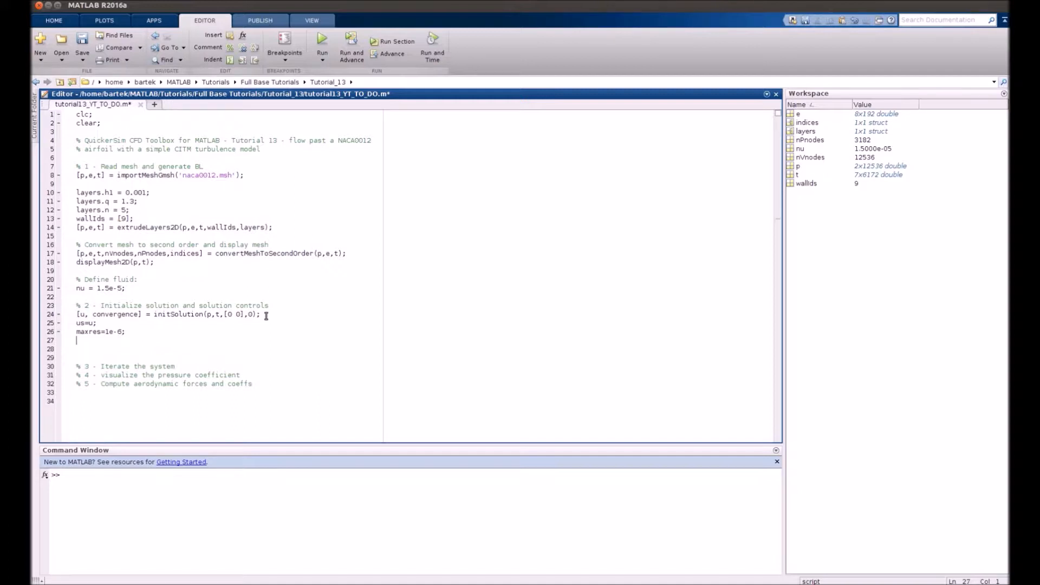
type("maxiter")
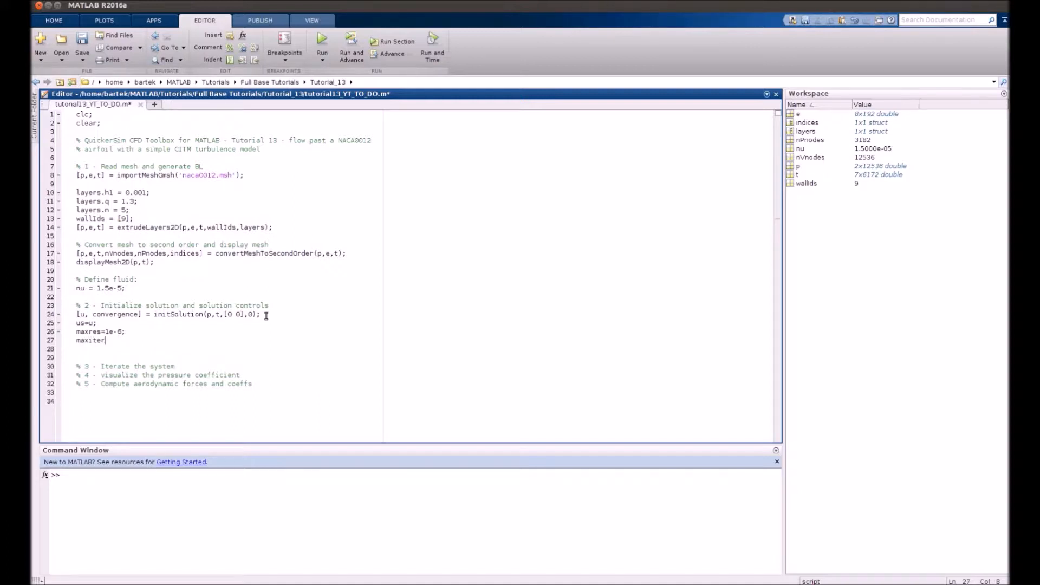
type("=100;")
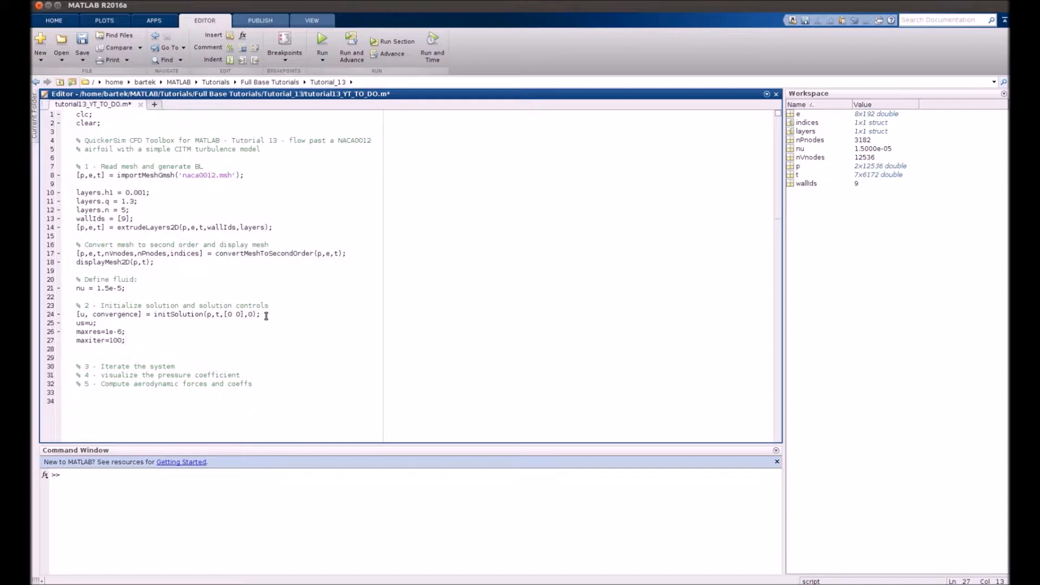
type("rela")
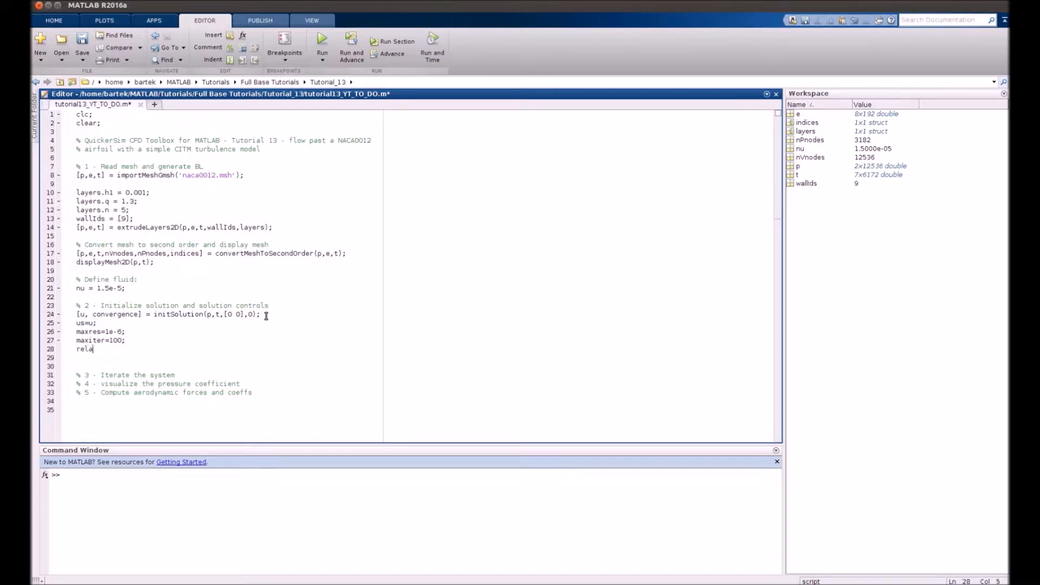
type("x_fa")
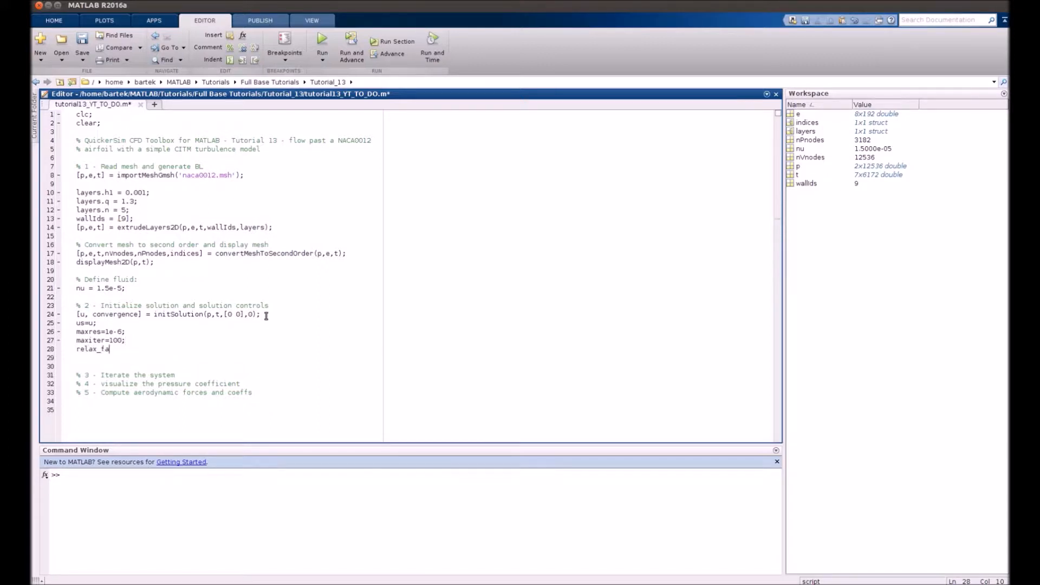
type("ctor=0.6;")
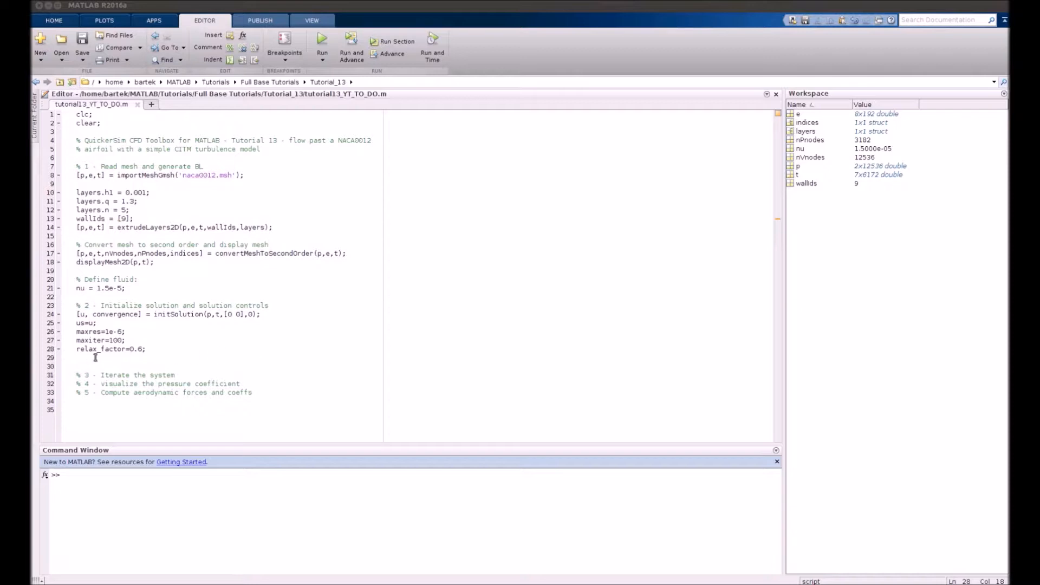
Add d = computeWallDistance(p,e,t,wallIds); on a new line and highlight its names
left_click(89, 358)
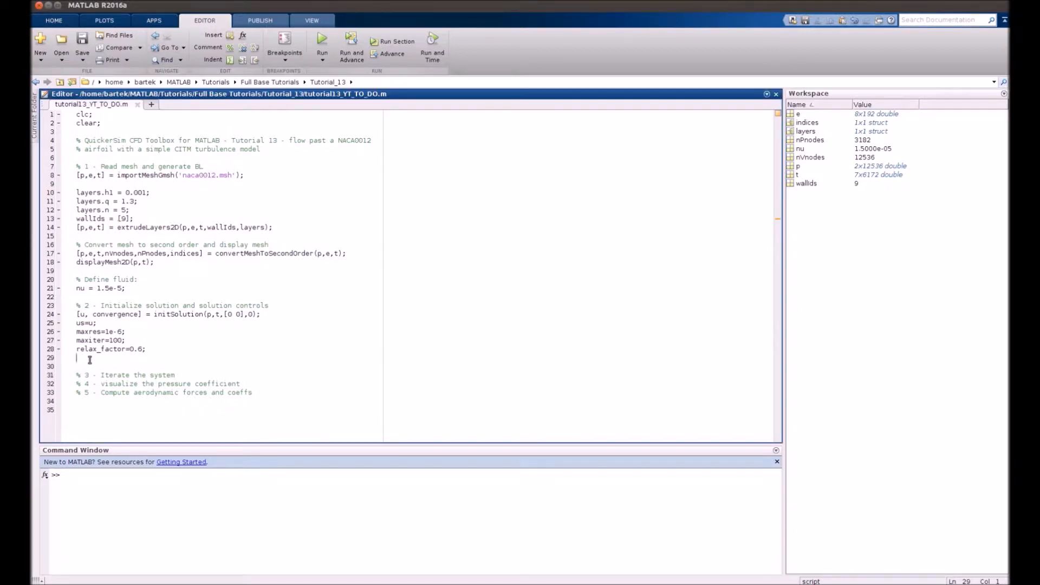
type("d = computeWallDistance(p,e,t,wallIds);")
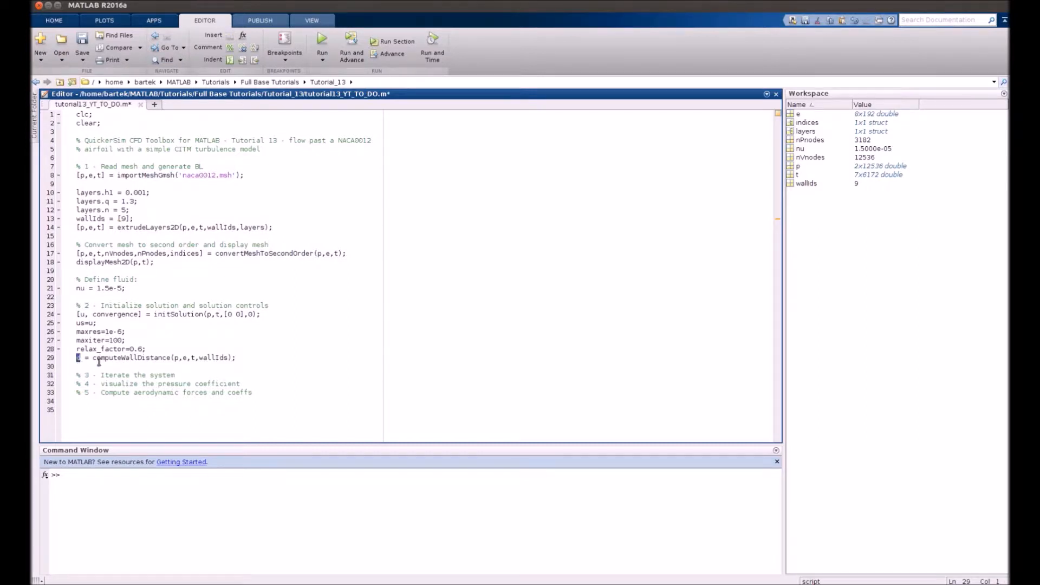
double_click(127, 358)
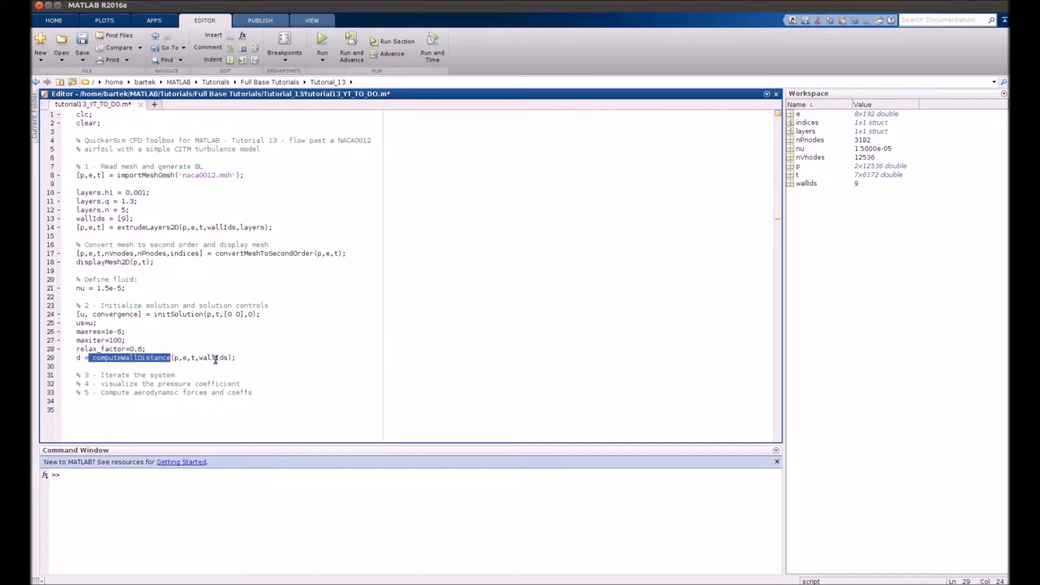
double_click(212, 358)
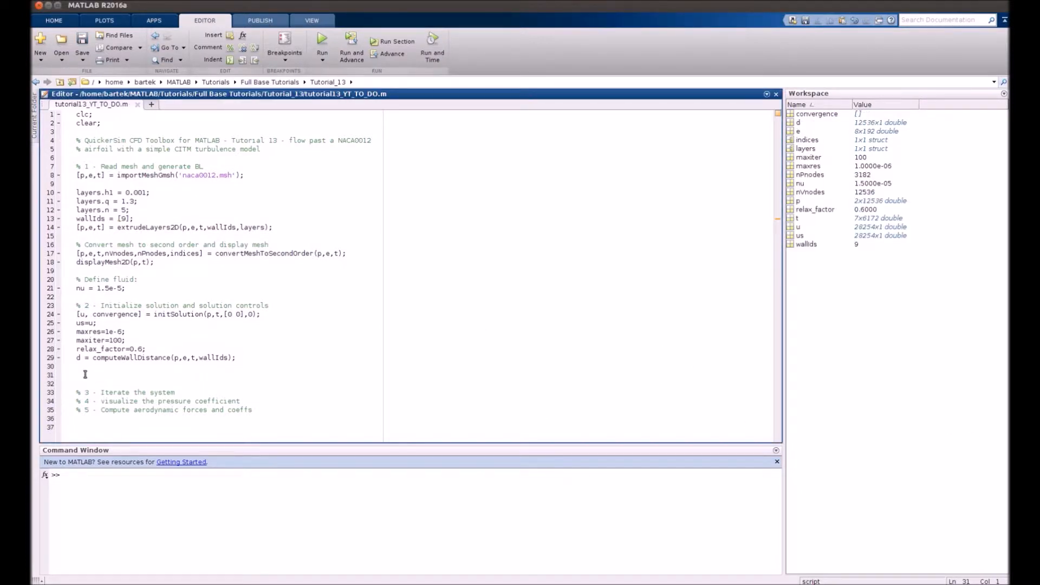
Set vinf = 0.75 with its Re = 50 000 comment, then continue with the angle lines
type("vinf = 0.75; % 0.75 m/s yields Re = 50 000 at airfoil chord of 1 m.")
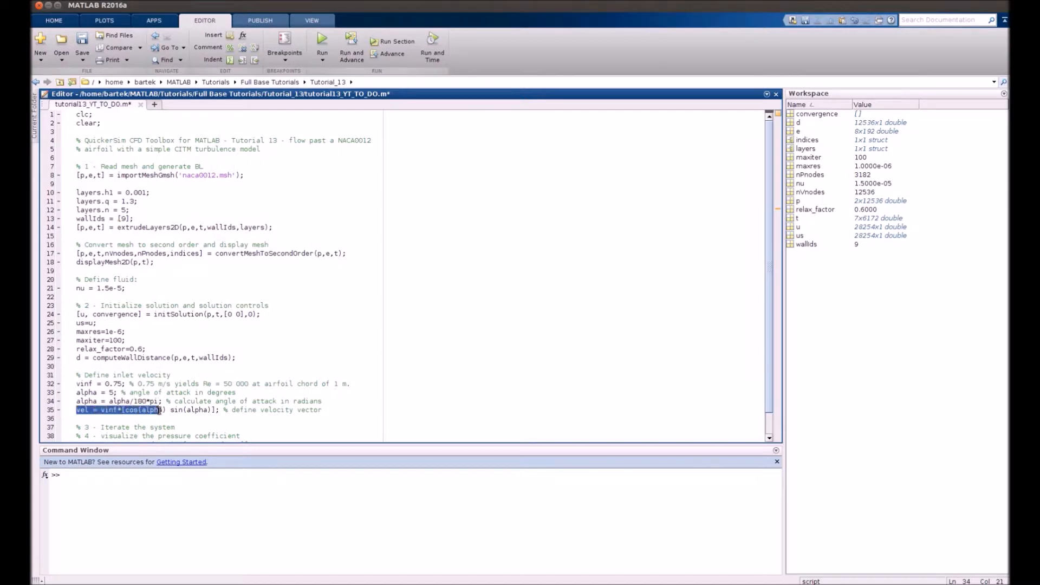
left_click(222, 409)
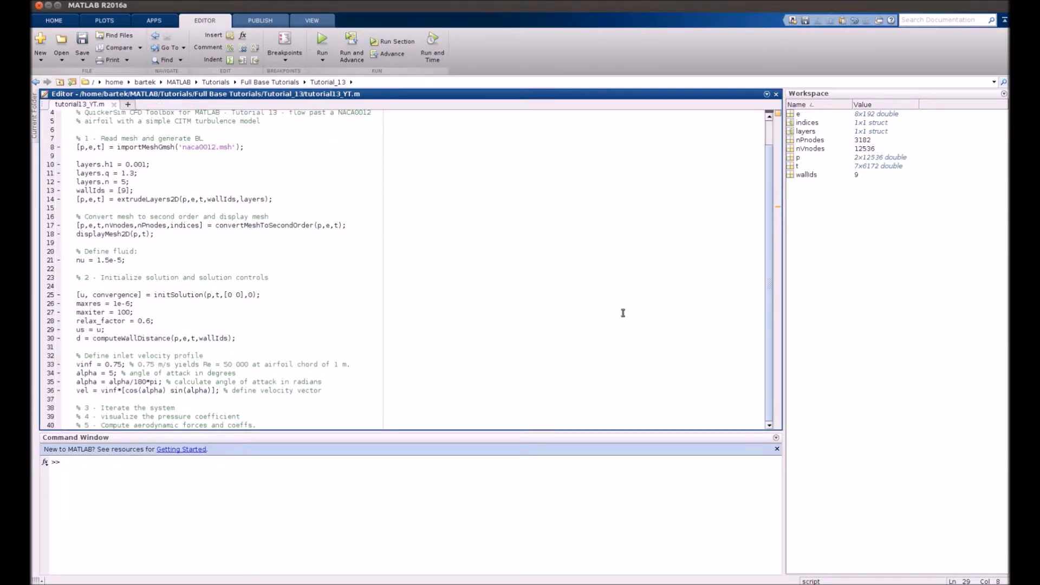
Run the completed tutorial13_YT script, then return to editing it
left_click(321, 43)
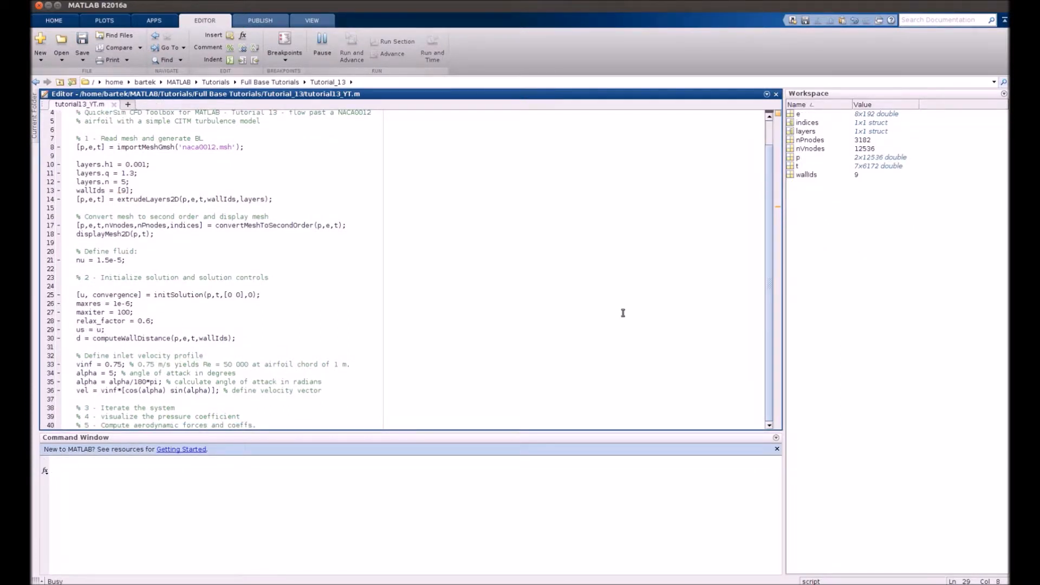
left_click(321, 46)
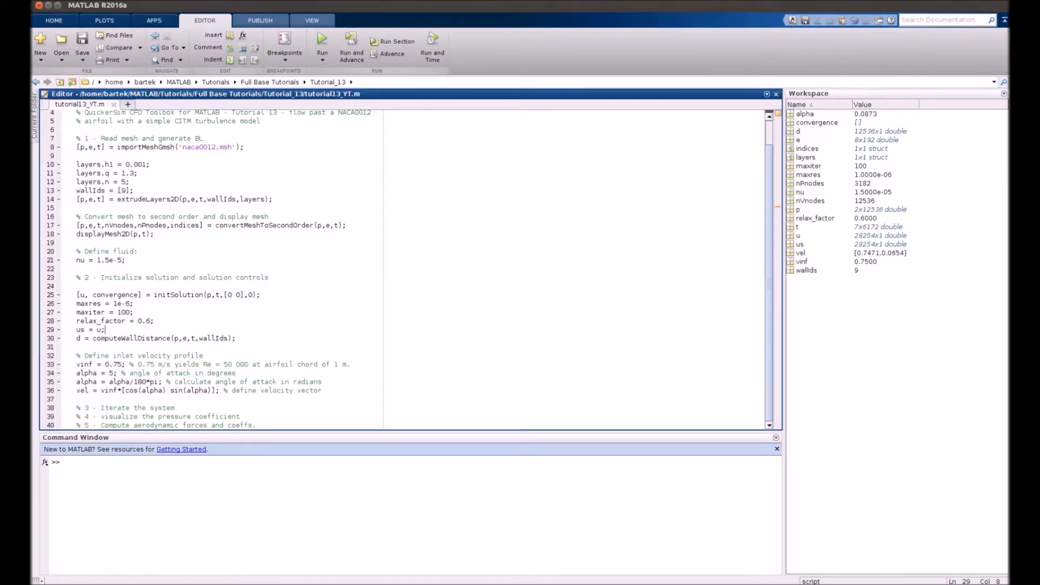
left_click(192, 405)
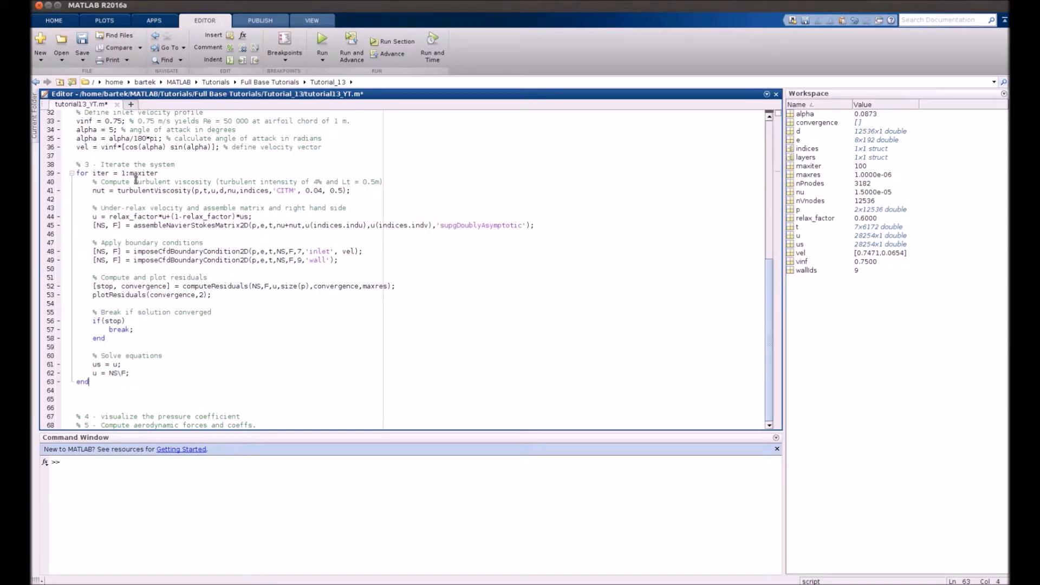
Review the loop by highlighting maxiter, convergence, turbulentViscosity and the CITM model name
double_click(142, 173)
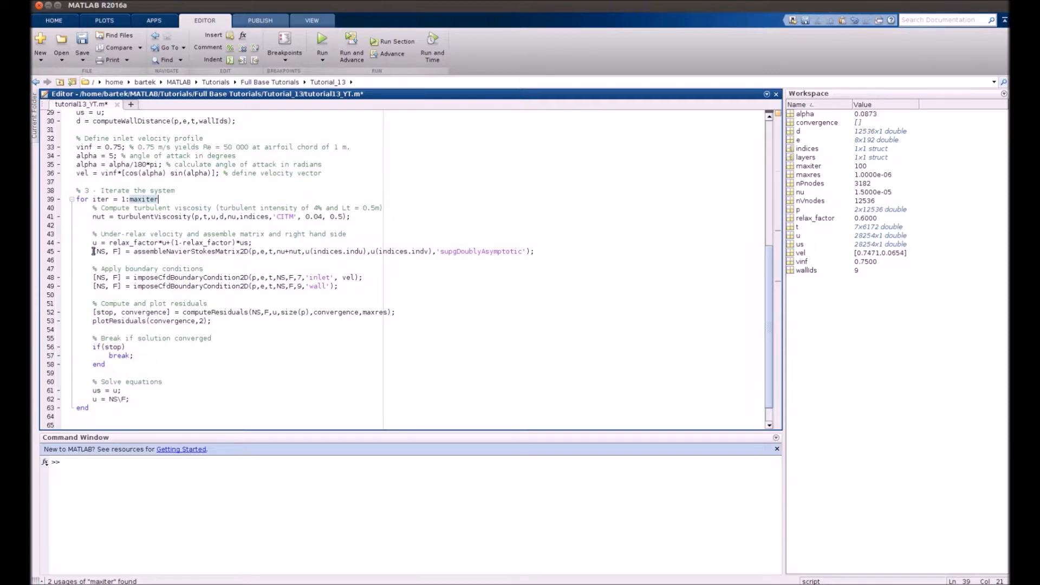
left_click_drag(91, 251, 361, 251)
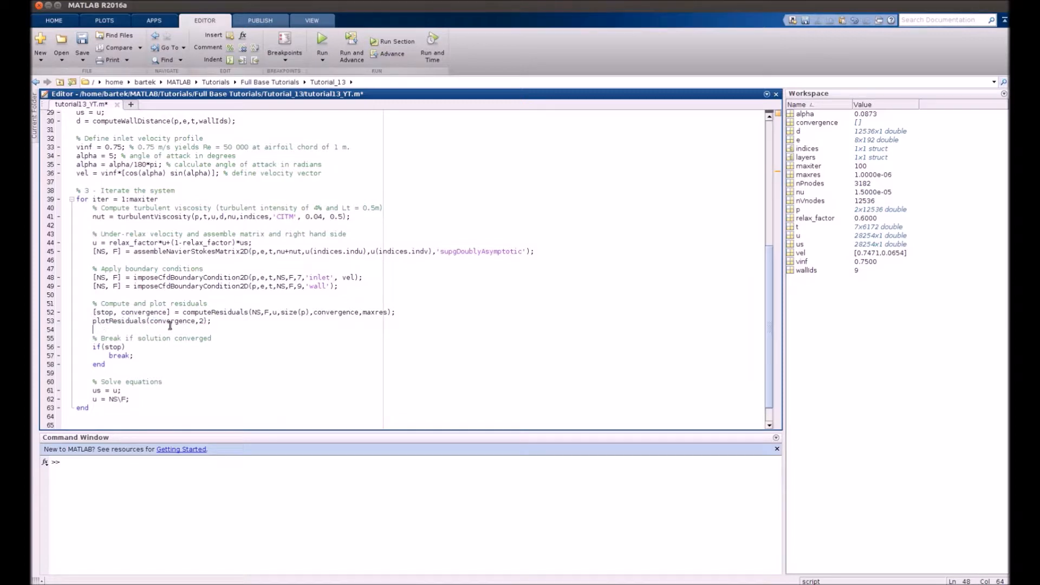
double_click(169, 320)
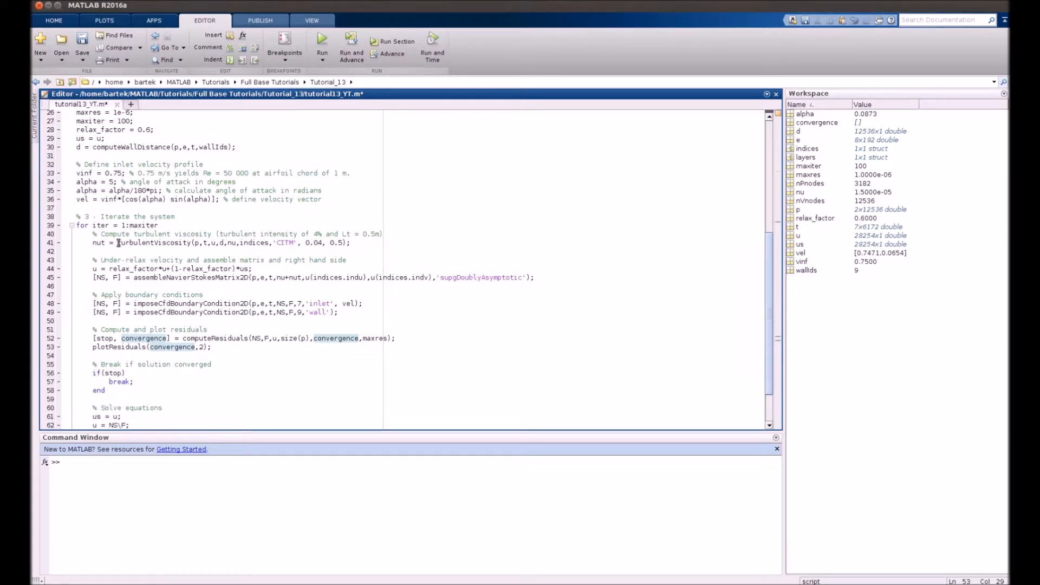
double_click(155, 242)
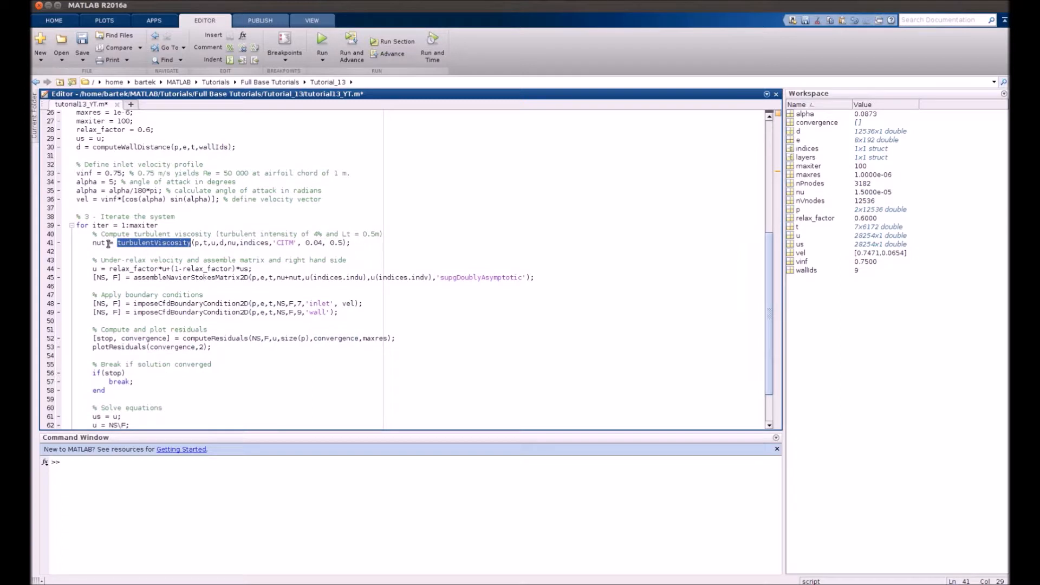
double_click(100, 242)
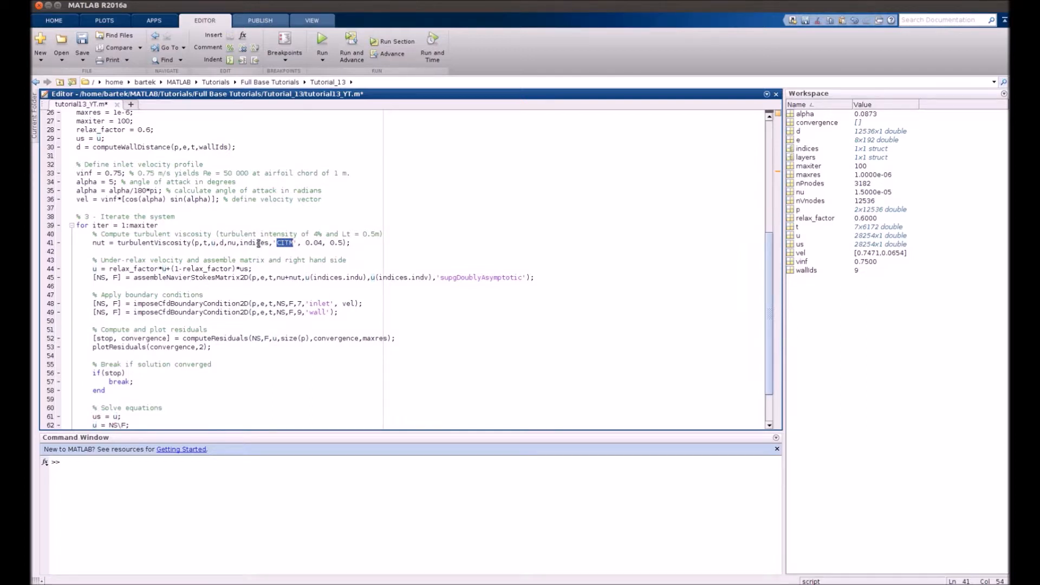
double_click(136, 242)
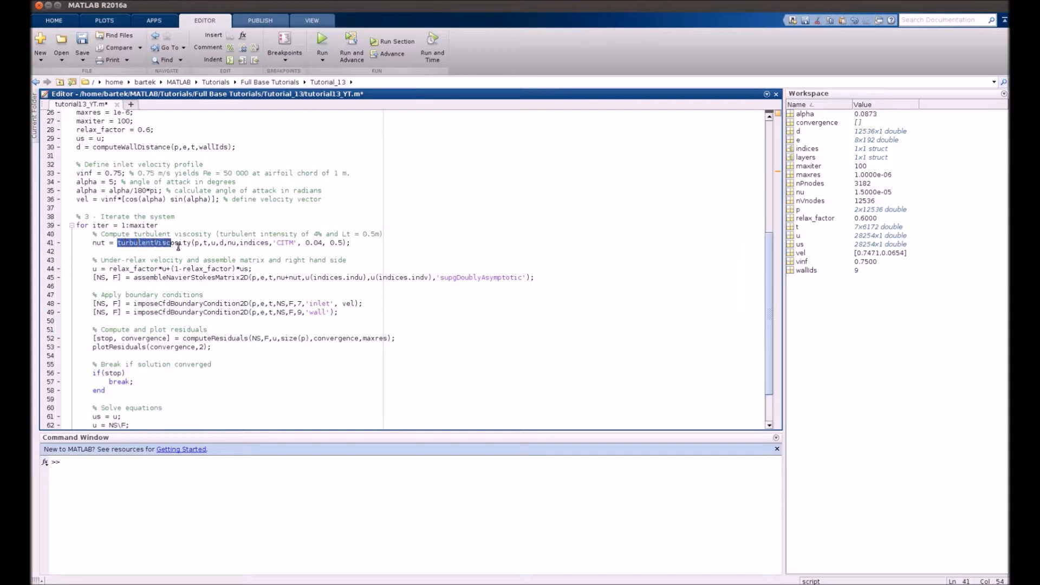
Show help for turbulentViscosity and highlight the CITM free-stream description
left_click(175, 468)
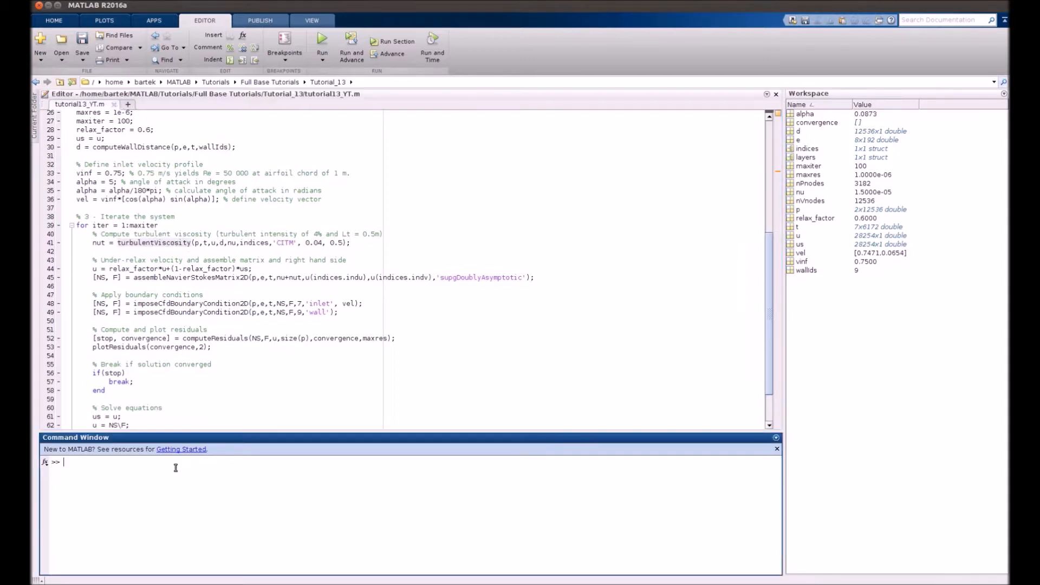
type("help")
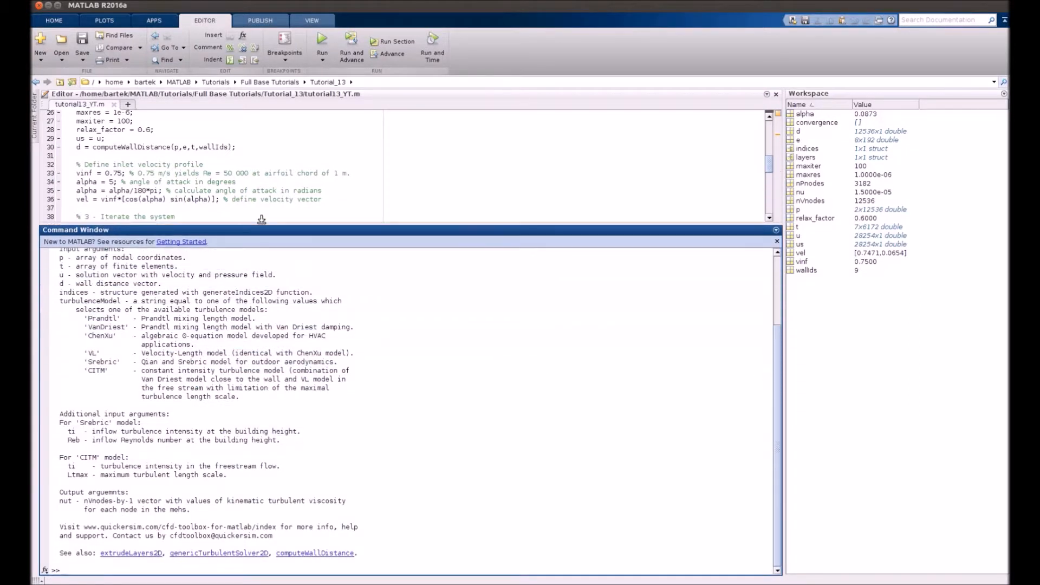
double_click(156, 370)
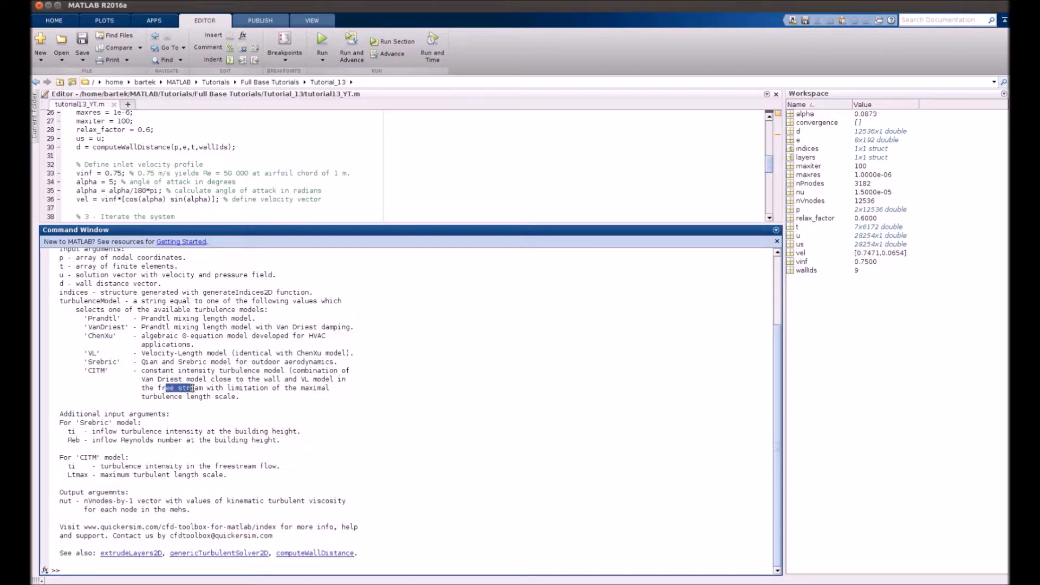
left_click_drag(163, 387, 209, 387)
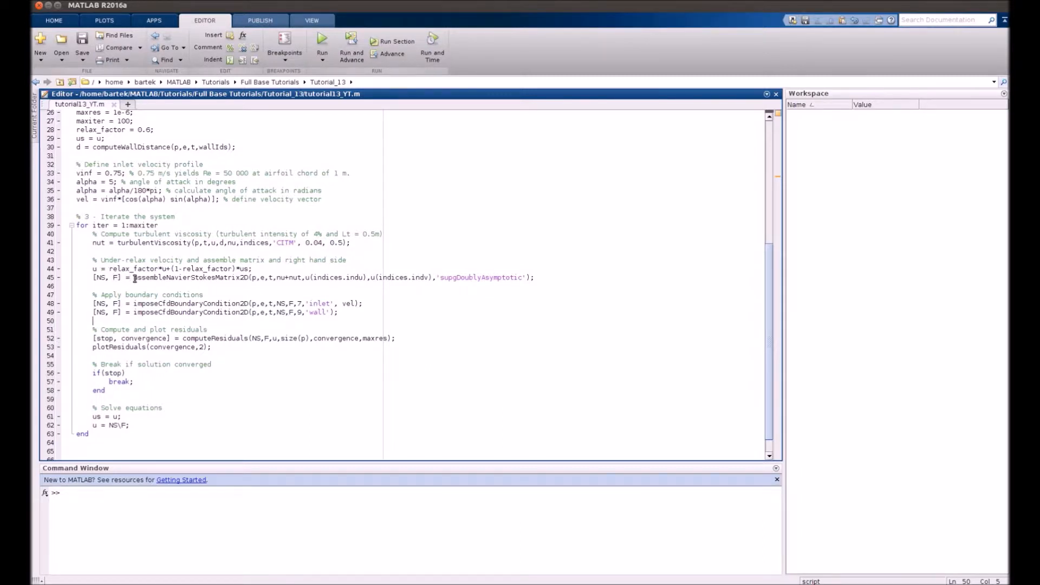
Run the setup sections to load p, e, t, d and vel, then select the iteration loop
double_click(190, 277)
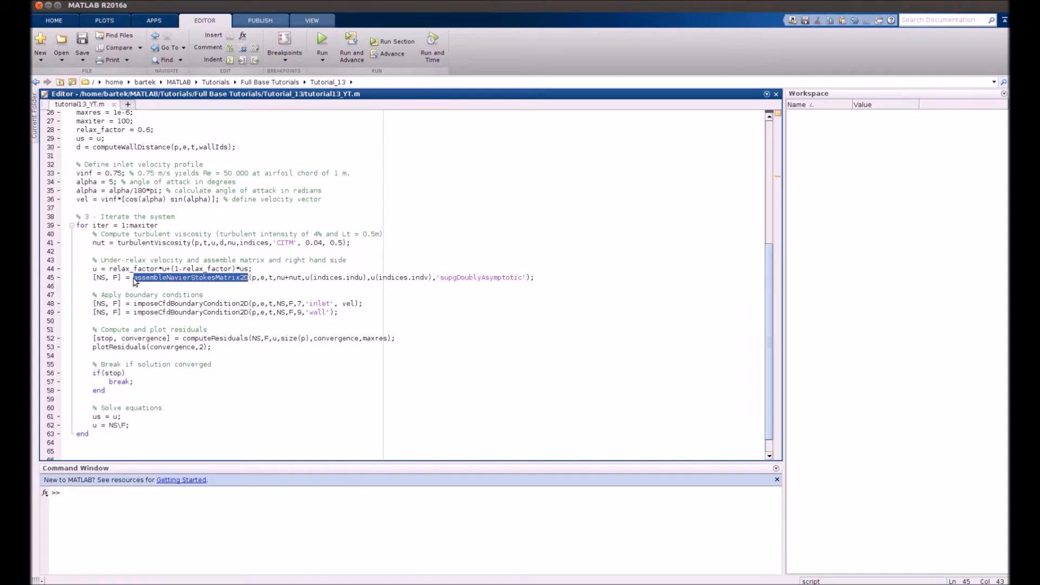
left_click(163, 269)
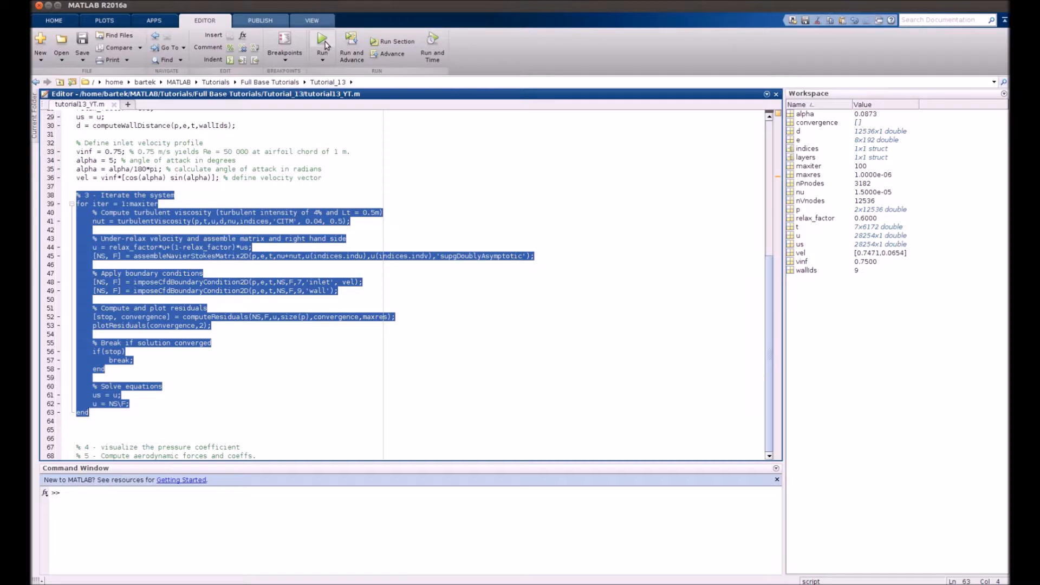
Evaluate the selected iteration for-loop until the solver converges at iteration 19
left_click(321, 45)
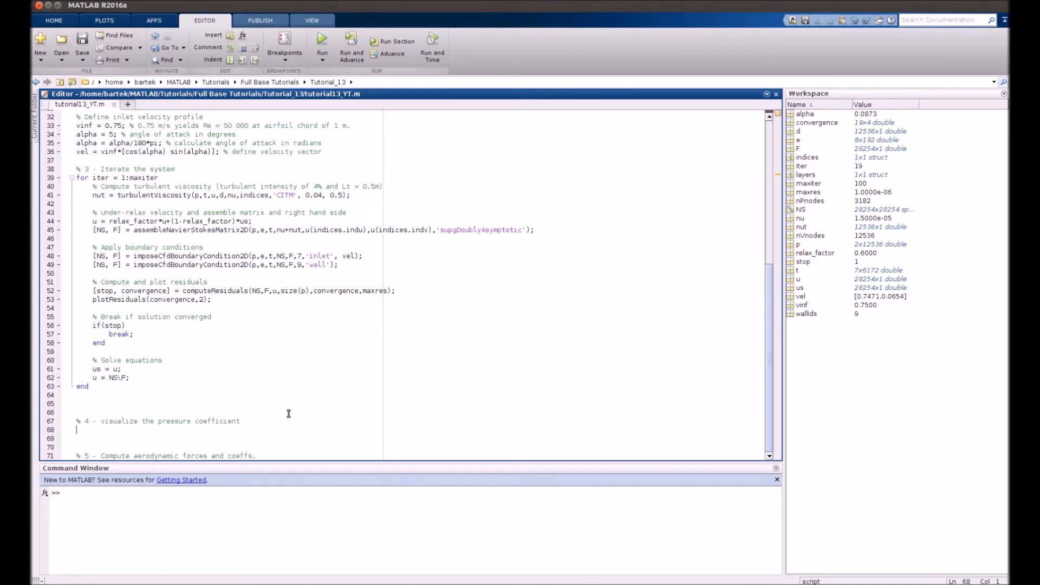
Plot x-velocity in Figure 3, maximized, and zoom along the airfoil's upper boundary layer
type("figure(3)")
left_click(231, 438)
type("displaySolution2D(p,t,u(indices.indu),'x-velocity');")
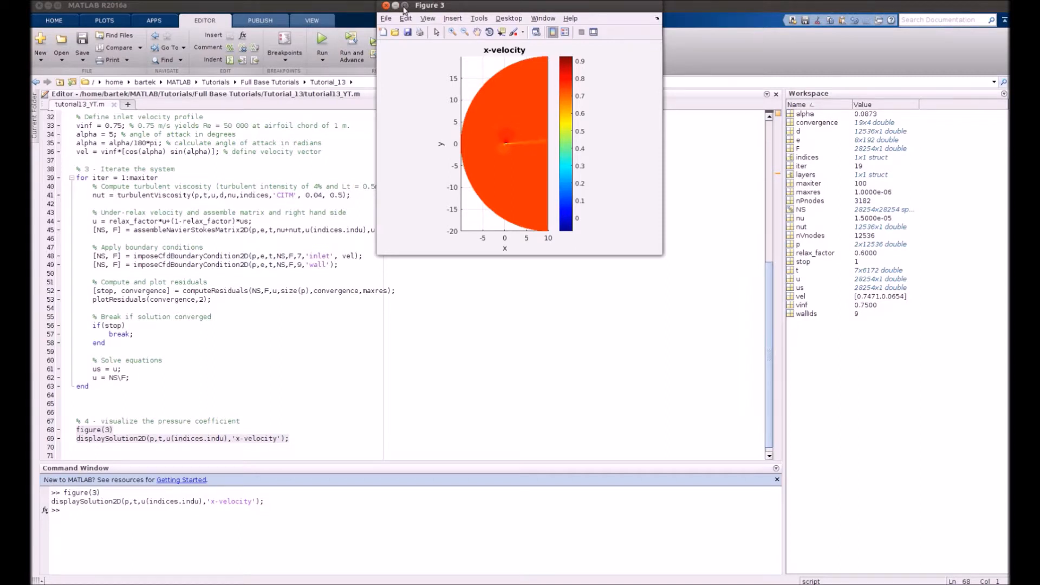
left_click(405, 5)
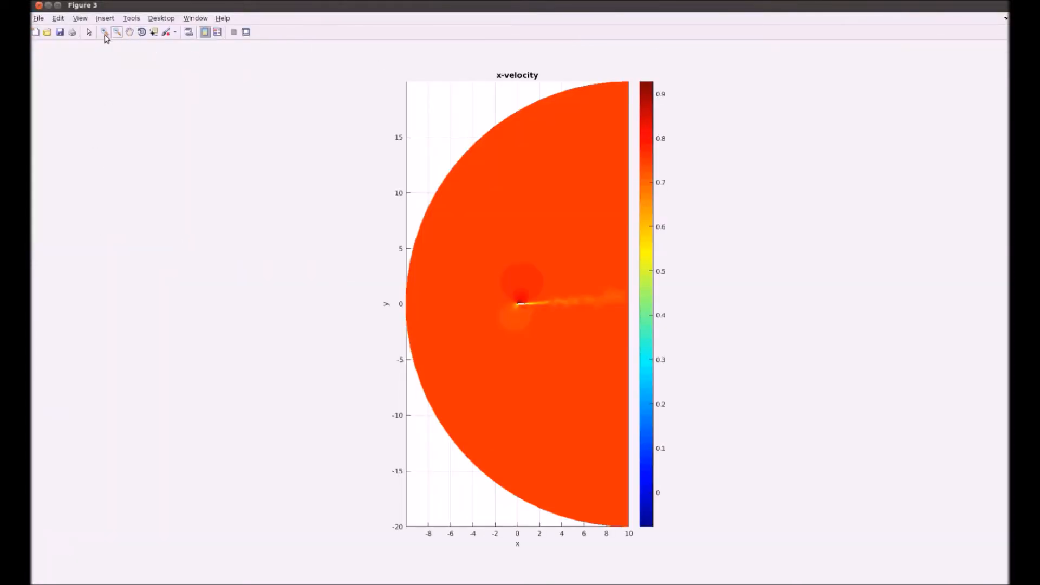
left_click(104, 32)
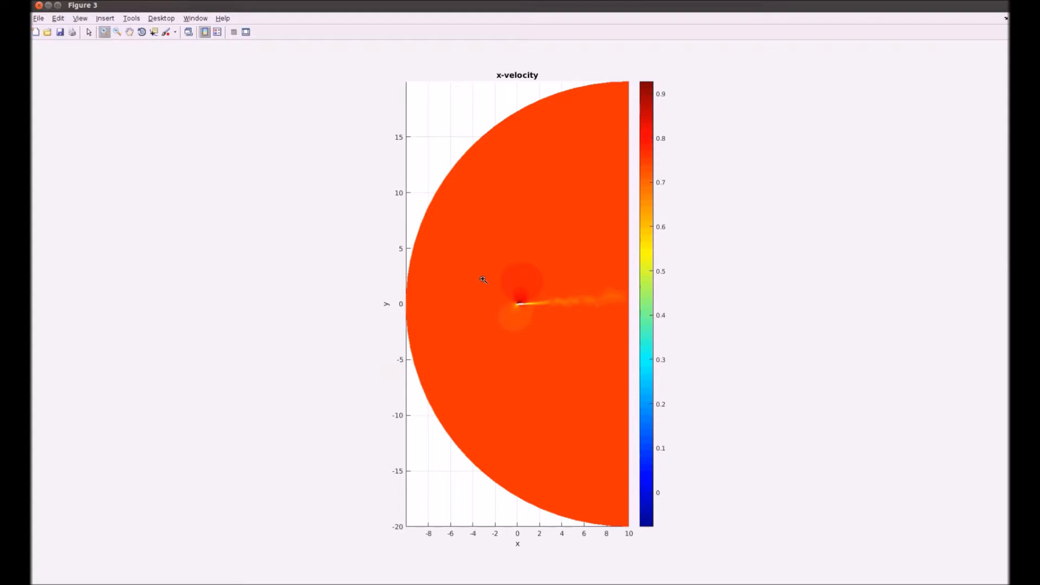
left_click_drag(482, 280, 571, 329)
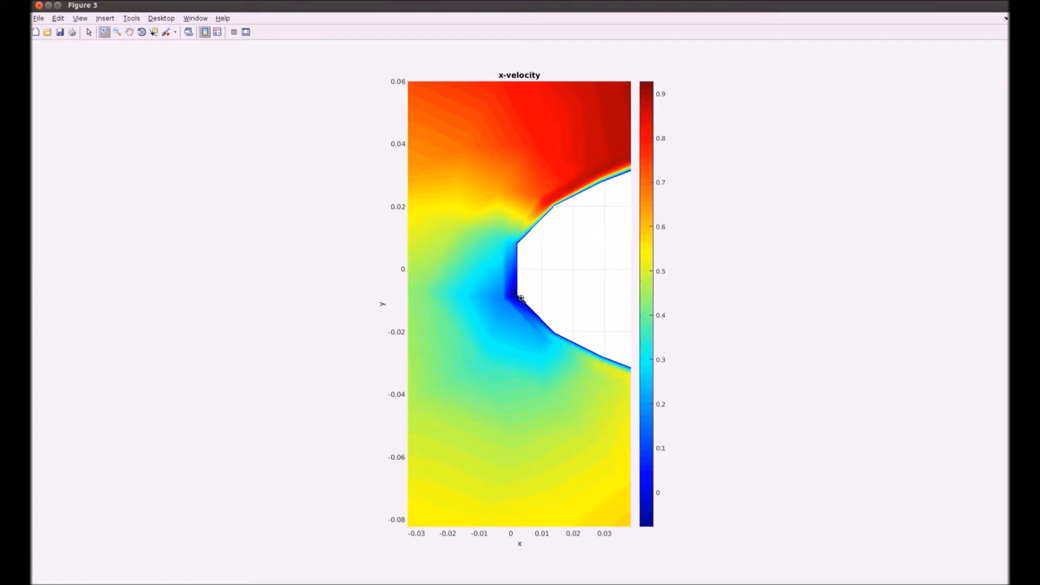
mouse_move(500, 305)
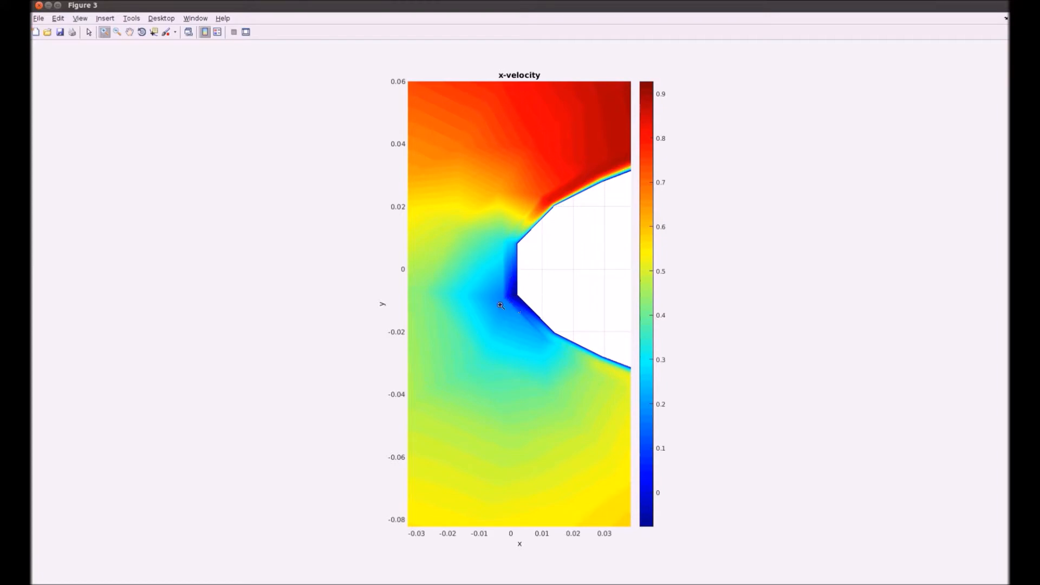
mouse_move(416, 325)
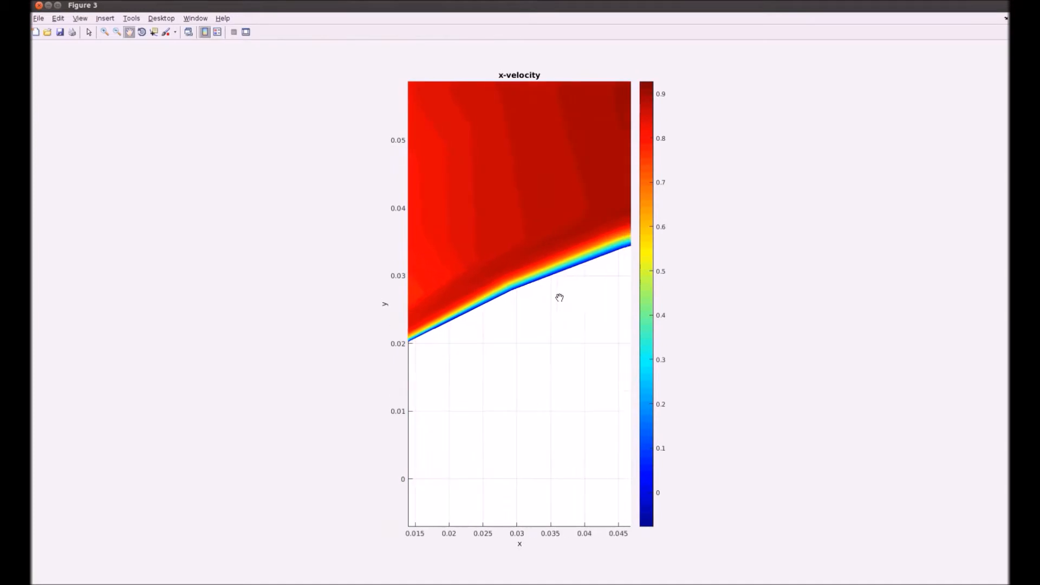
left_click_drag(559, 298, 471, 296)
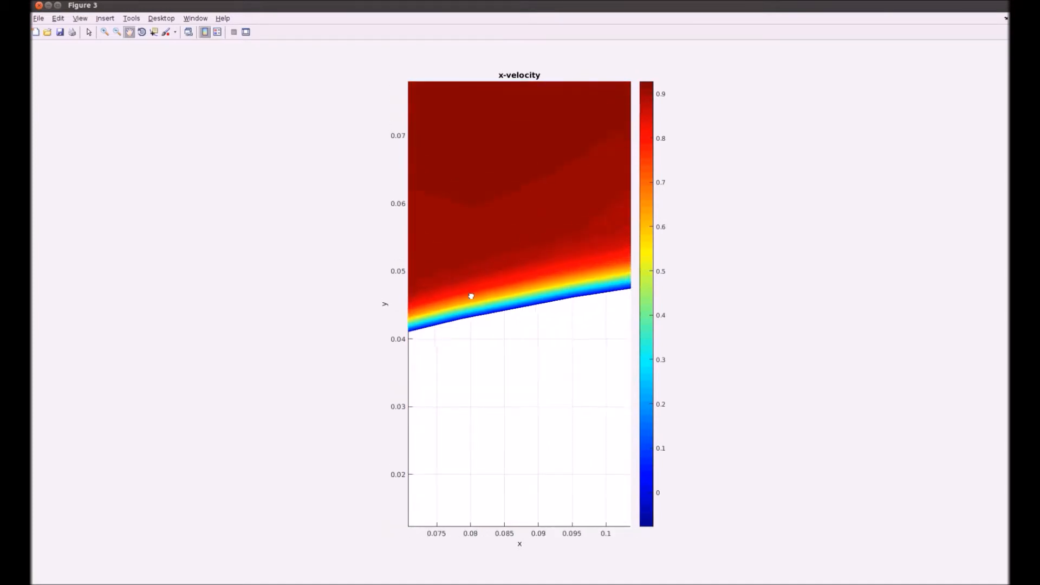
left_click_drag(471, 296, 543, 286)
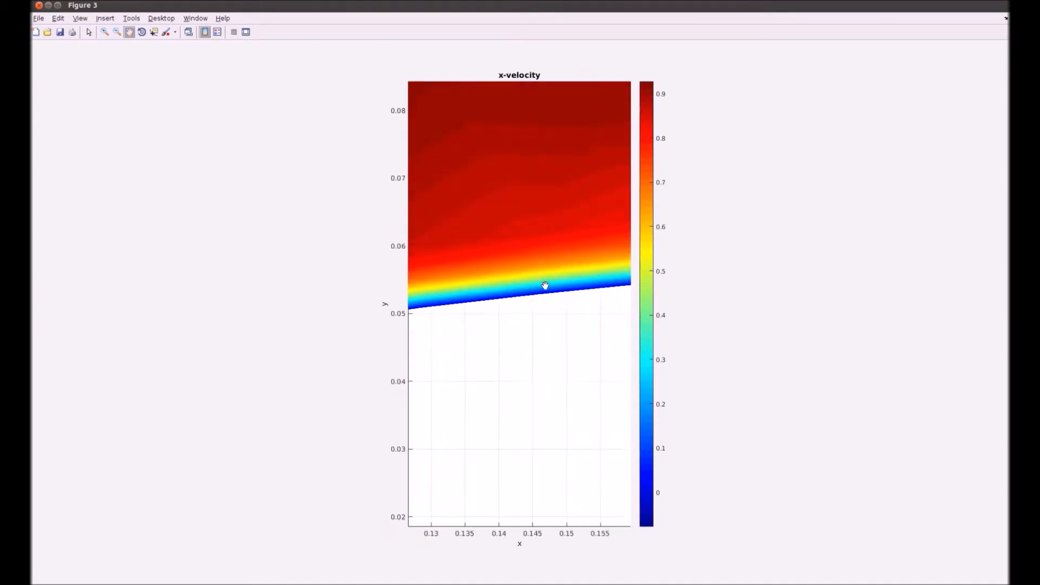
left_click_drag(544, 285, 543, 275)
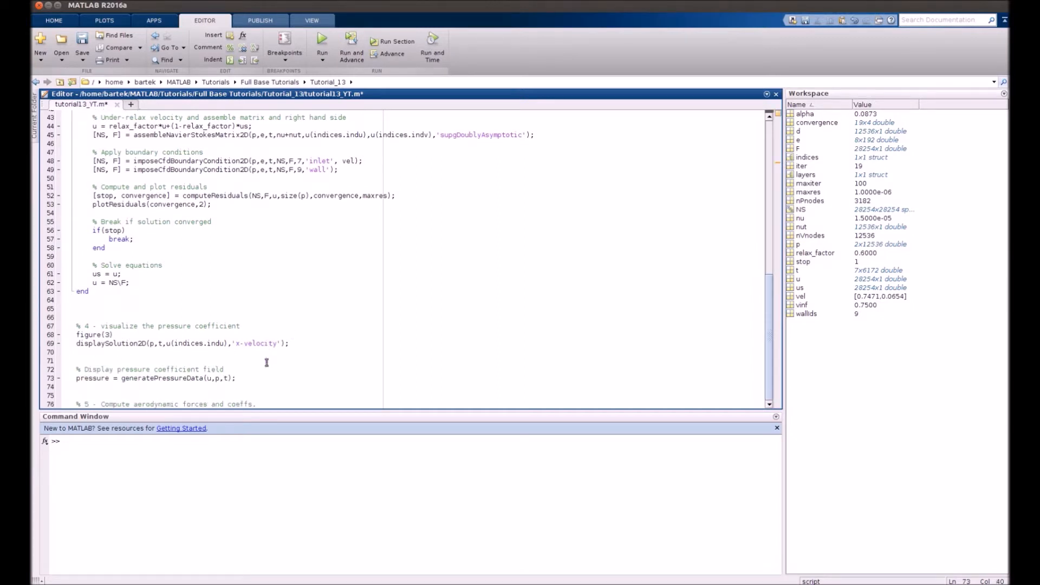
Evaluate the pressure line and add airfoilNodes = extractNodeIdsOnEdges(e,9); below it
double_click(175, 378)
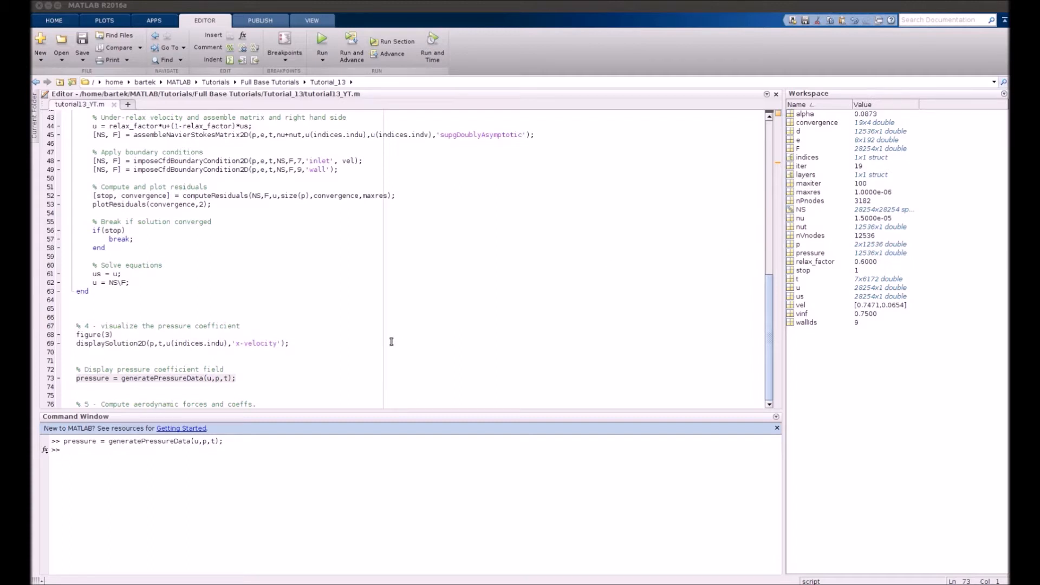
left_click(235, 378)
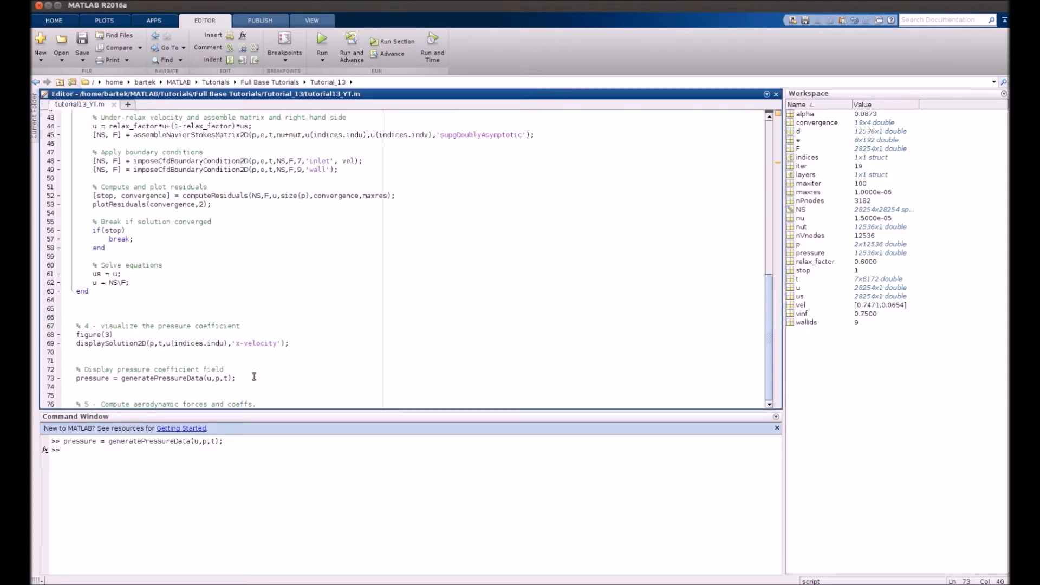
key("enter")
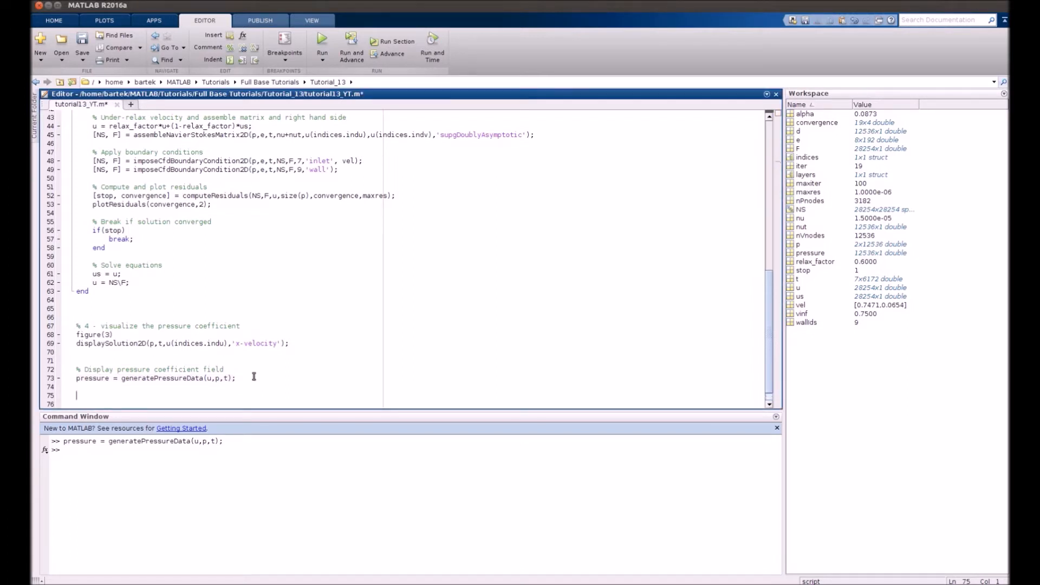
type("airfoilNodes = extractNodeIdsOnEdges(e,9);")
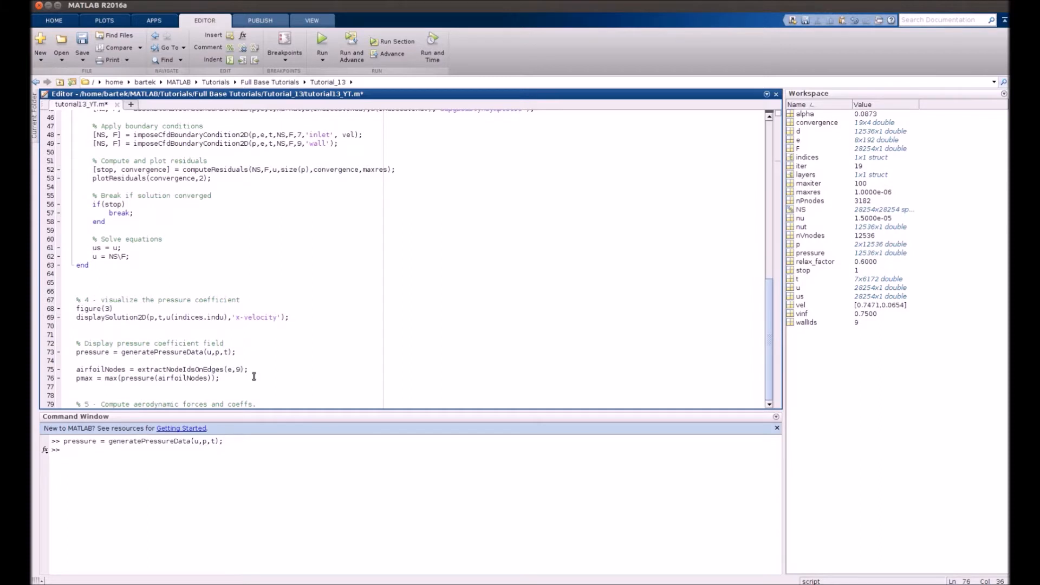
Evaluate the airfoil node and max pressure lines, displaying pmax = 0.3678
double_click(171, 370)
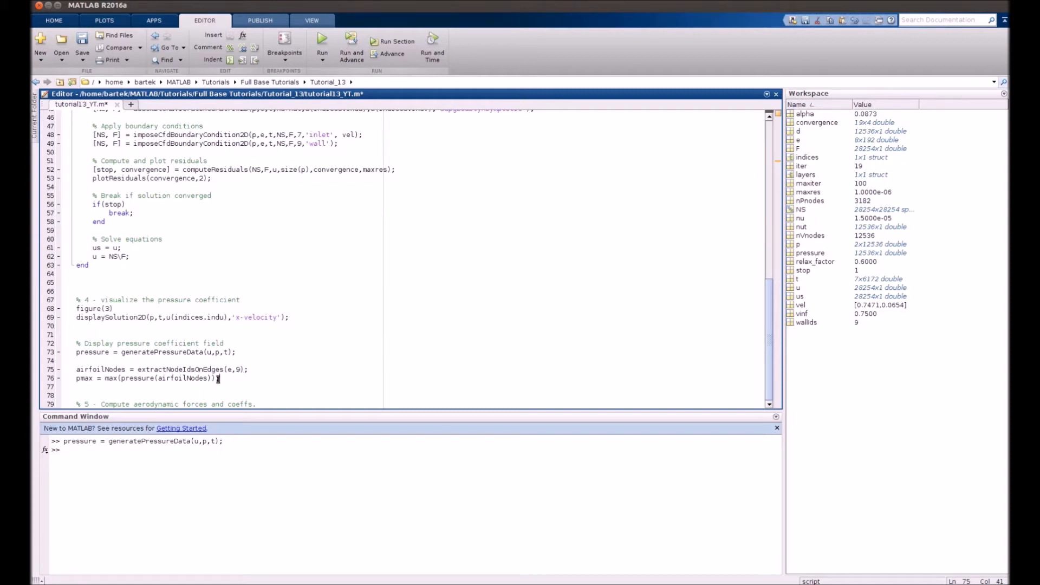
key("F9")
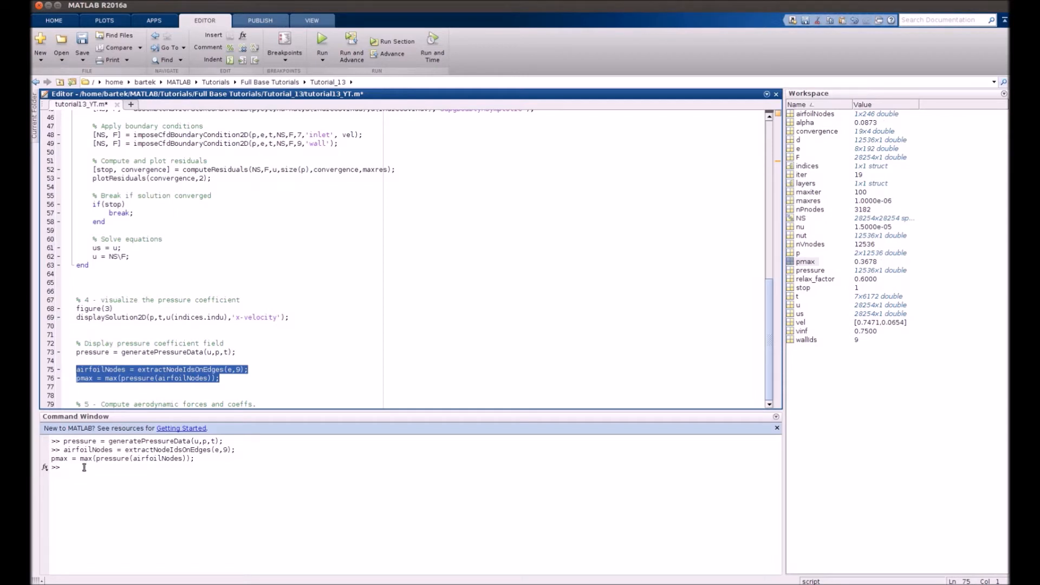
type("pmax")
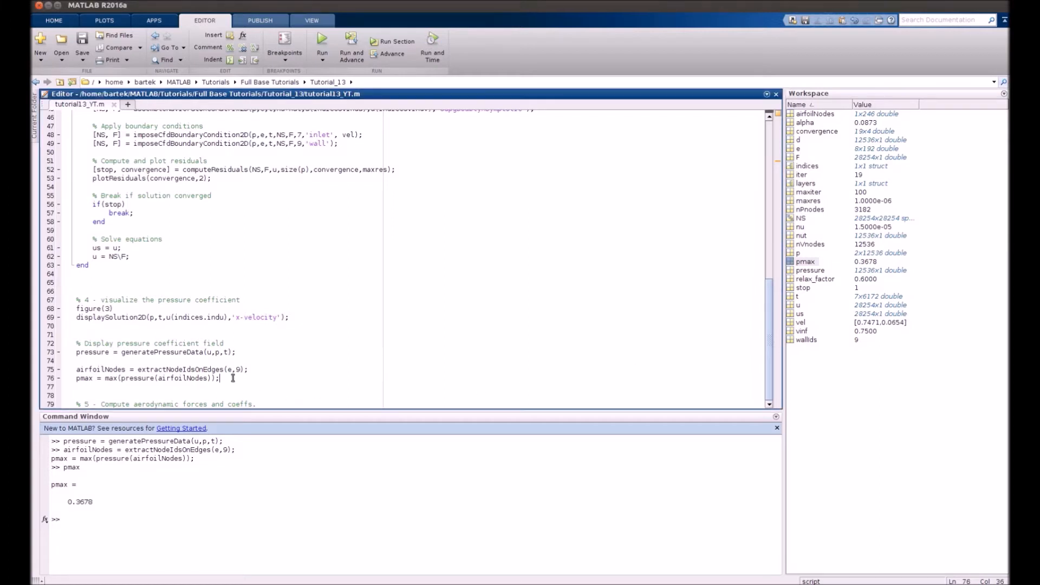
Compute Cp from pressure, pmax and vel, plot it in Figure 4, zoom on leading edge
type("Cp = (pressure-pmax+0.5*norm(vel)^2)/(0.5*norm(vel)^2);")
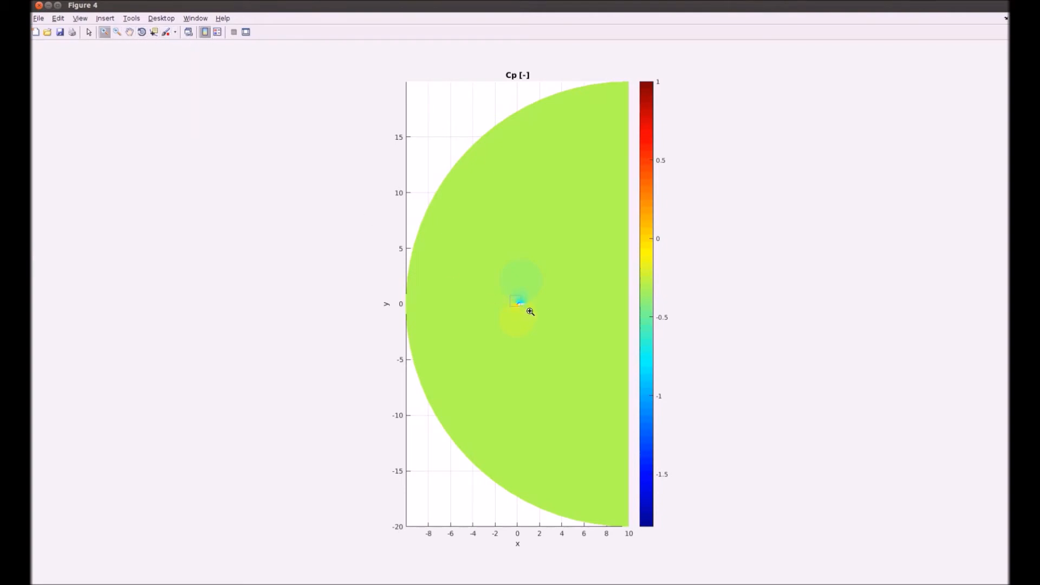
left_click_drag(512, 300, 524, 312)
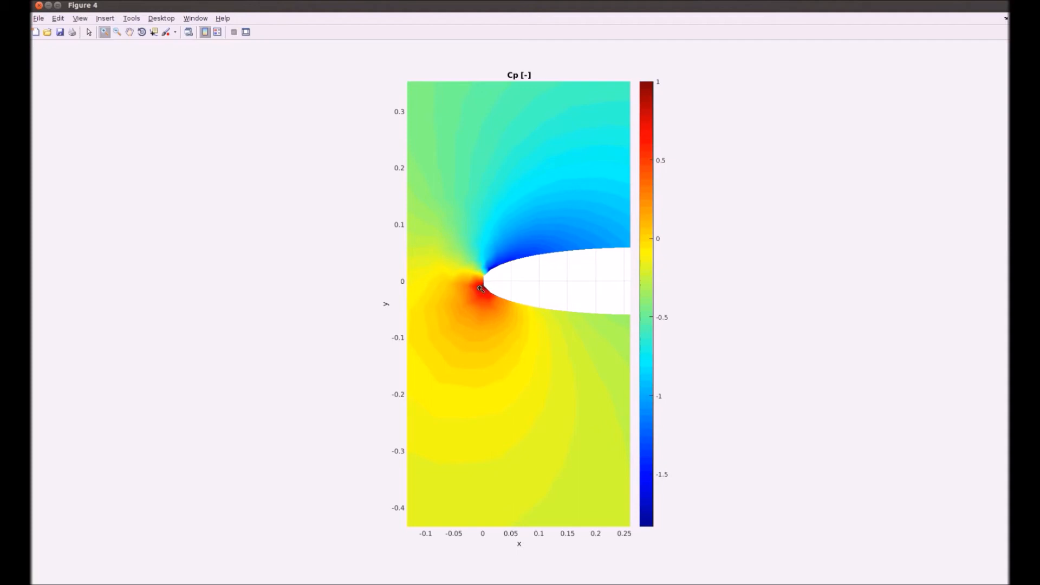
mouse_move(496, 273)
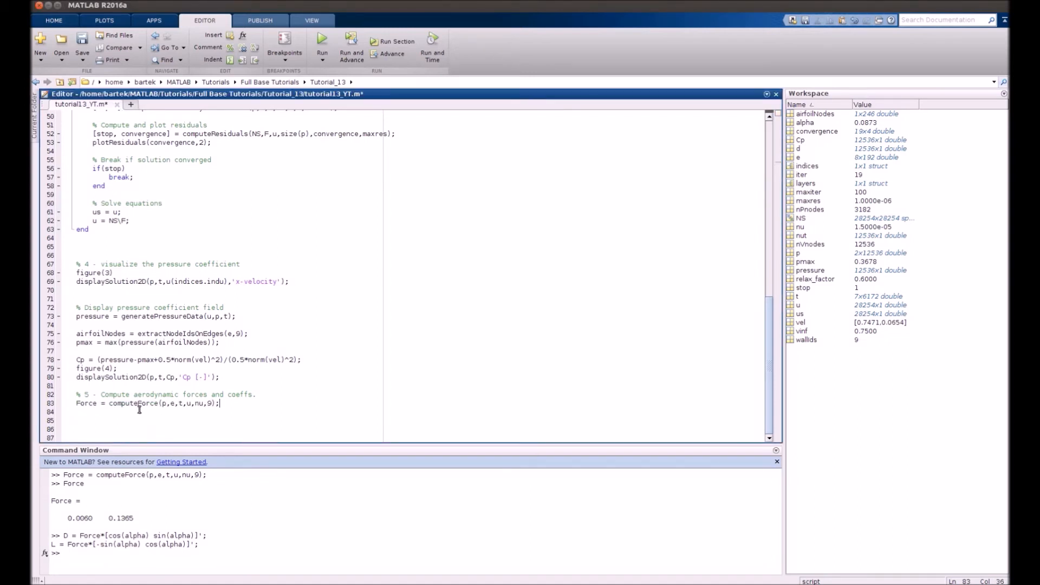
Add Force = computeForce(p,e,t,u,nu,9) and projections giving D = 0.0178, L = 0.1355
double_click(133, 403)
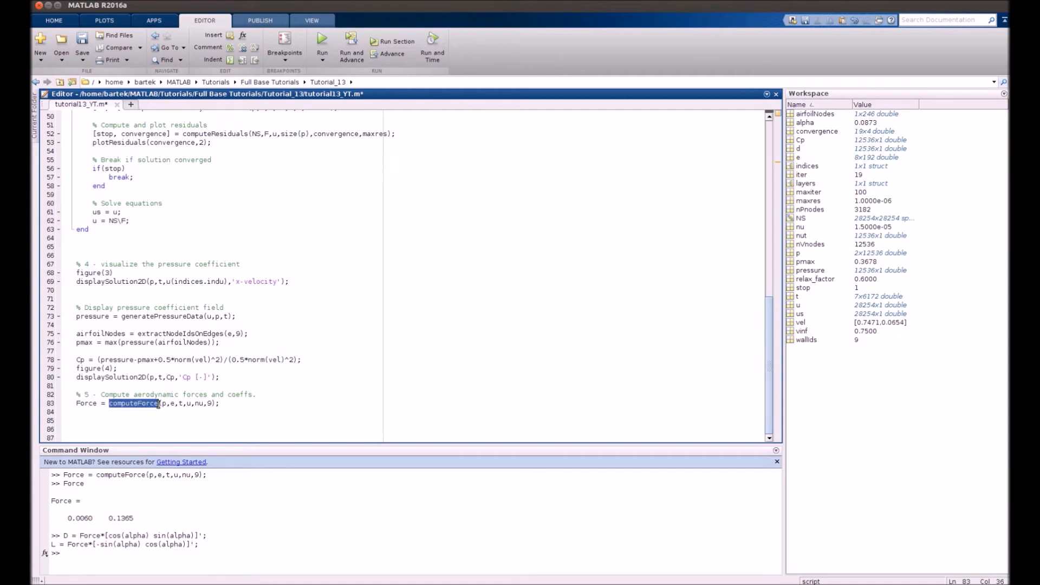
mouse_move(209, 403)
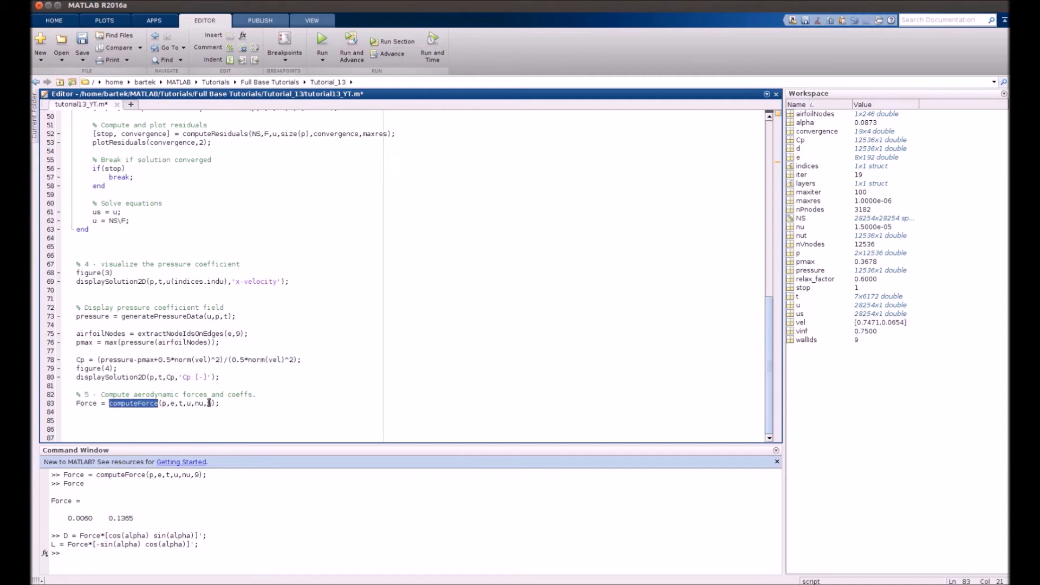
left_click(209, 403)
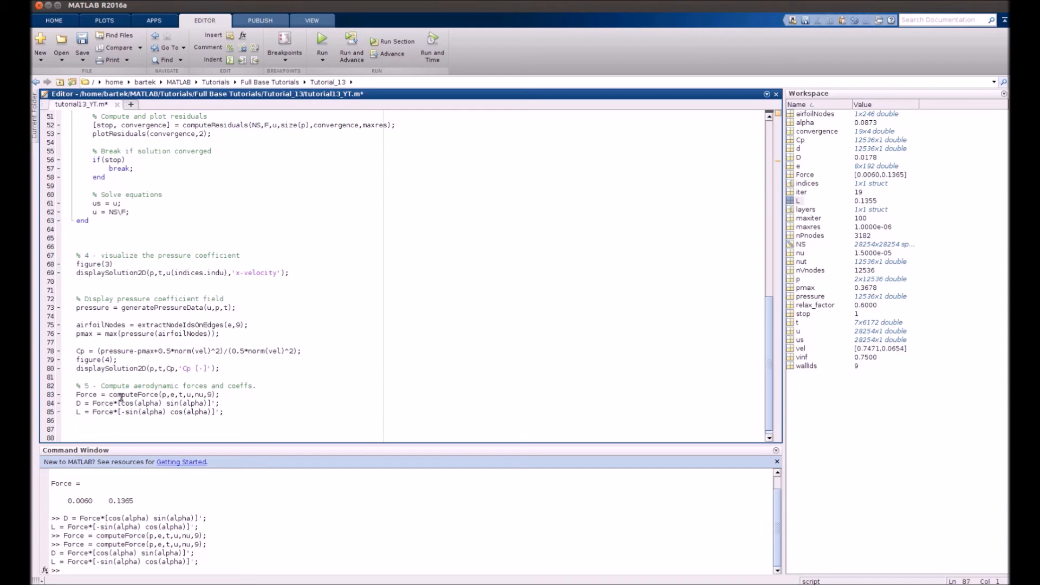
scroll("down", 3)
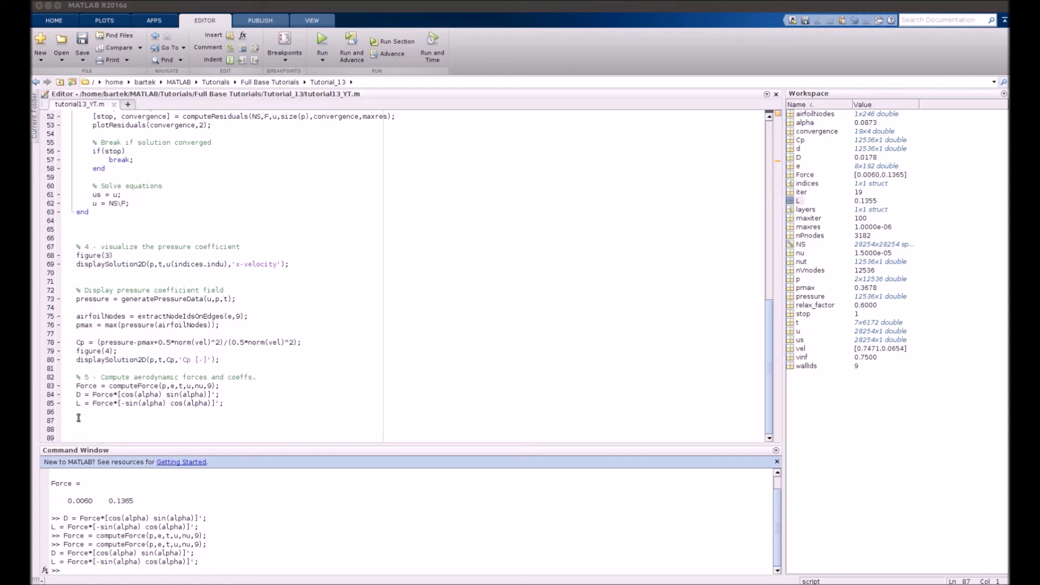
Add and evaluate Cd = D/(0.5*norm(vel)^2) and Cl, giving Cd 0.0634 and Cl 0.4817
type("Cd = D/(0.5*norm(vel)^2)")
left_click(418, 429)
type("Cl = L/(0.5*norm(vel)^2)")
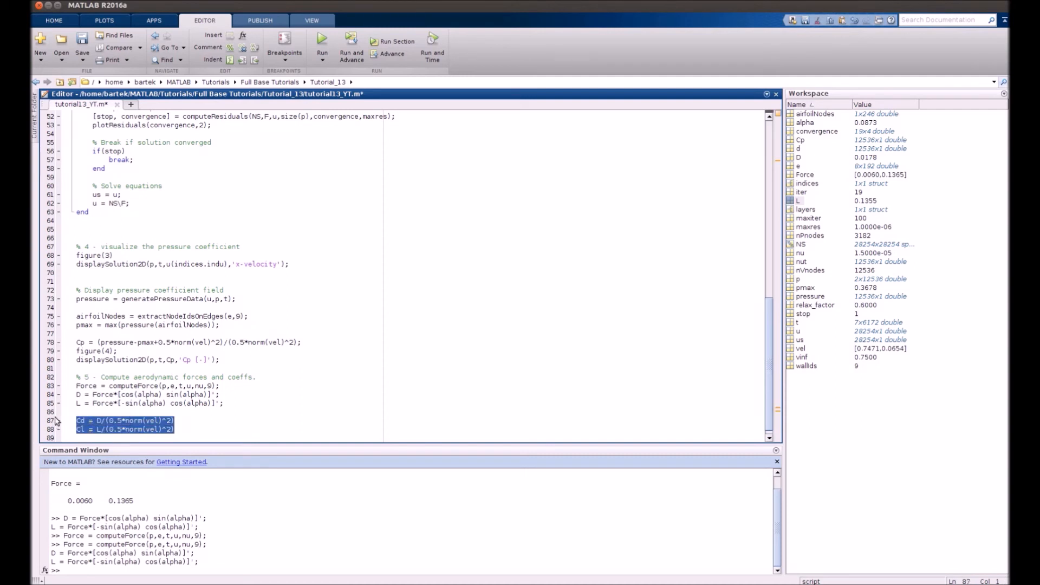
key("F9")
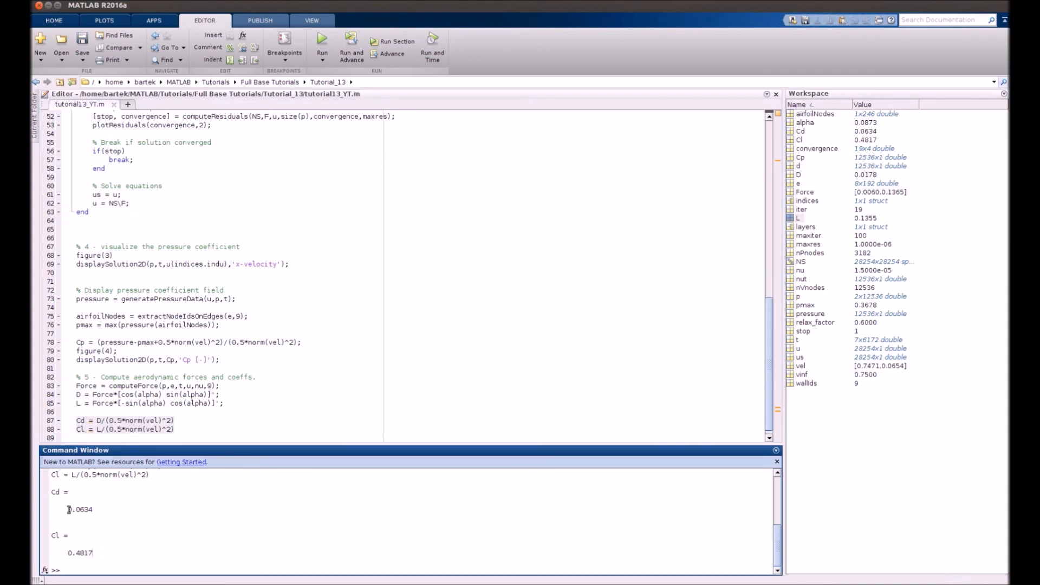
double_click(79, 508)
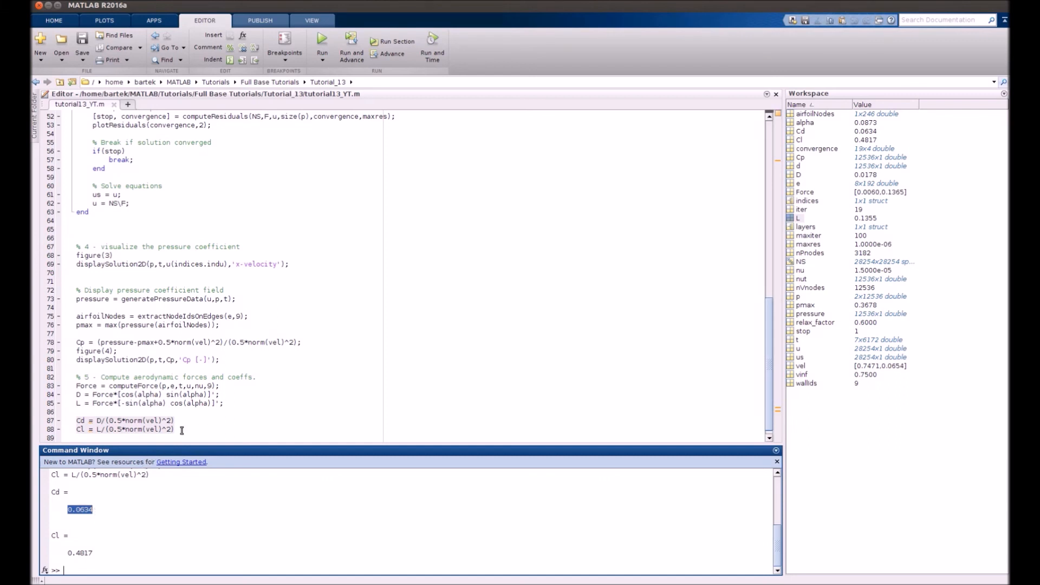